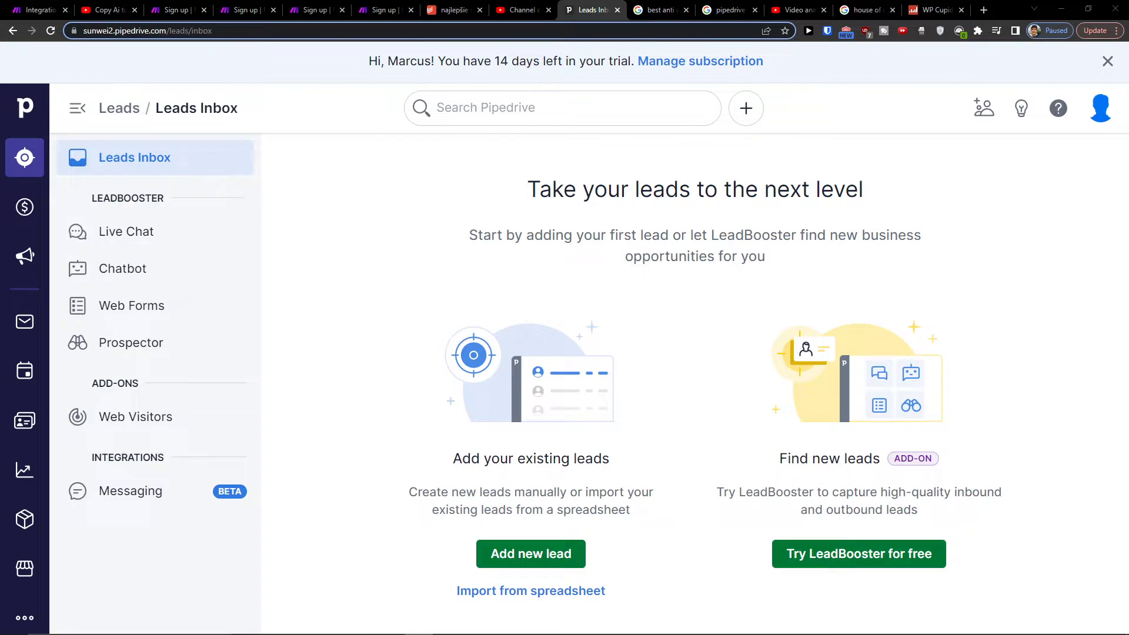
left_click(101, 9)
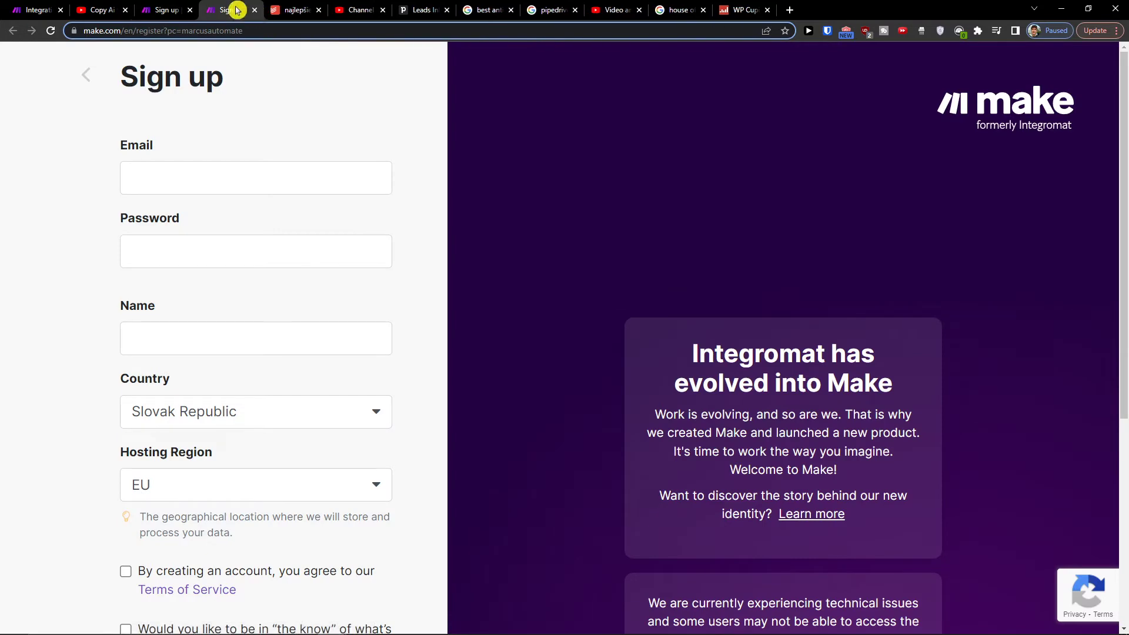
left_click(216, 31)
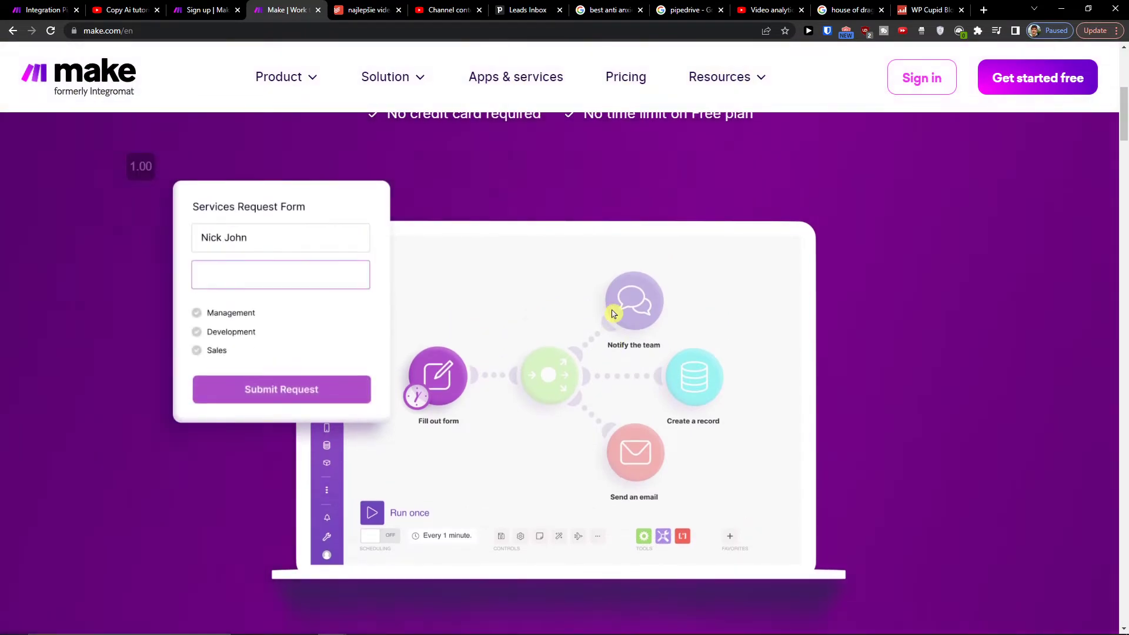
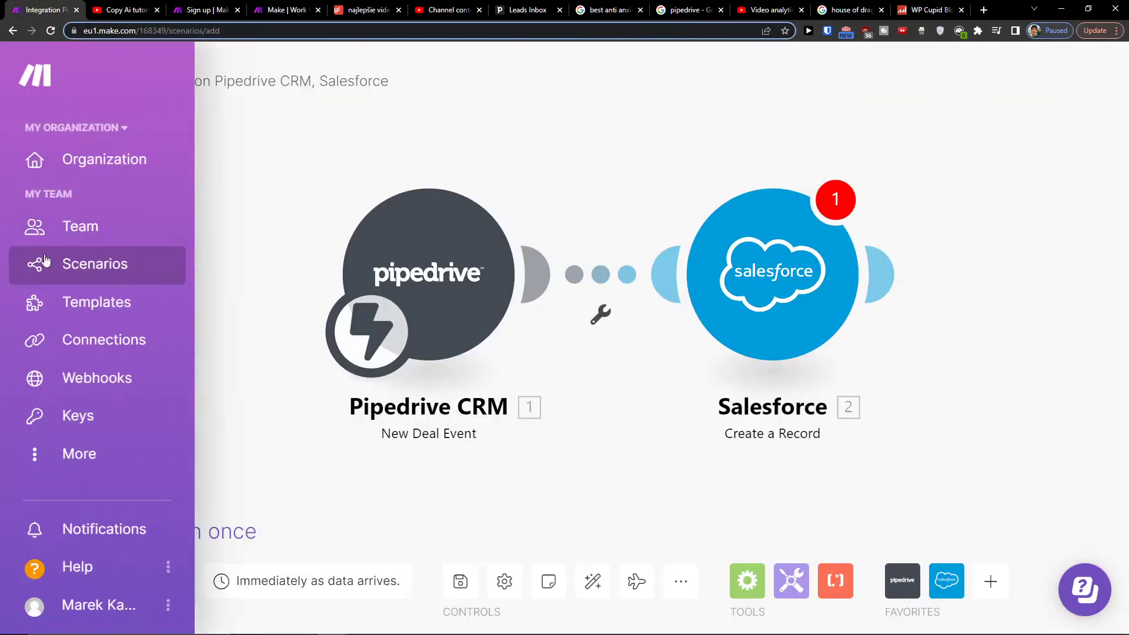
mouse_move(81, 258)
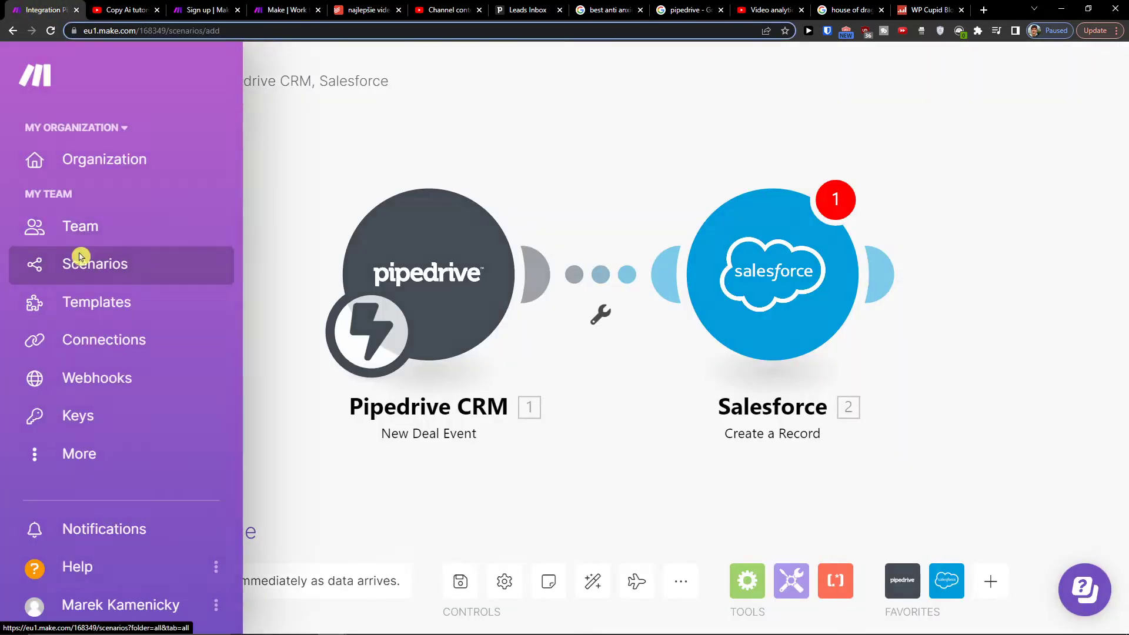
- Create a new scenario and choose Pipedrive CRM as the first module's app
left_click(95, 263)
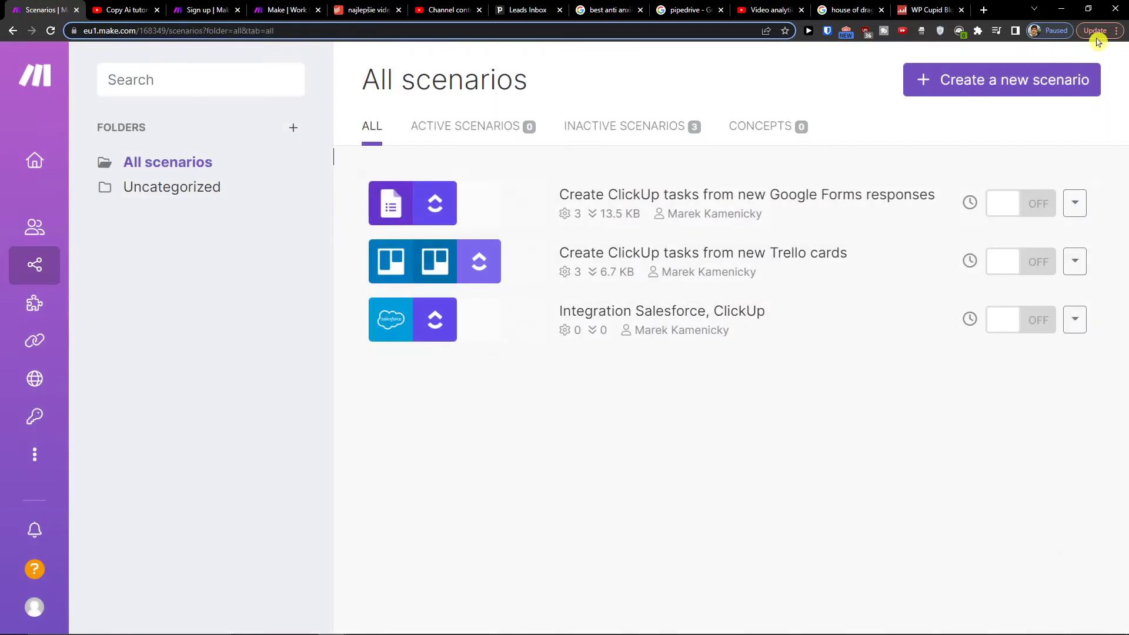
left_click(1001, 79)
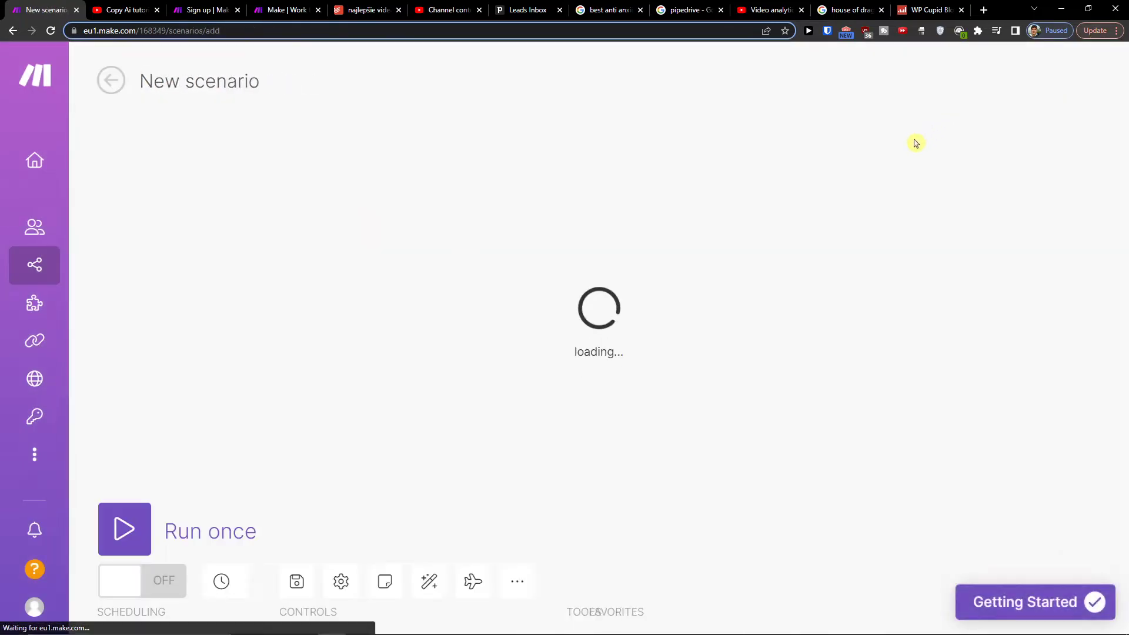
left_click(599, 279)
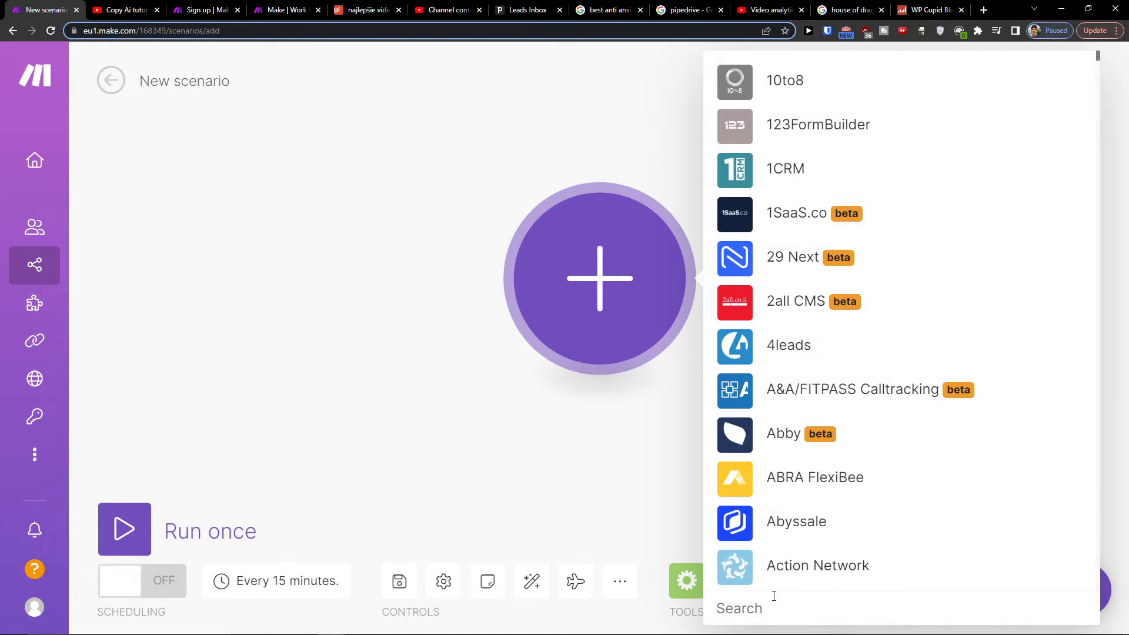
type("piped")
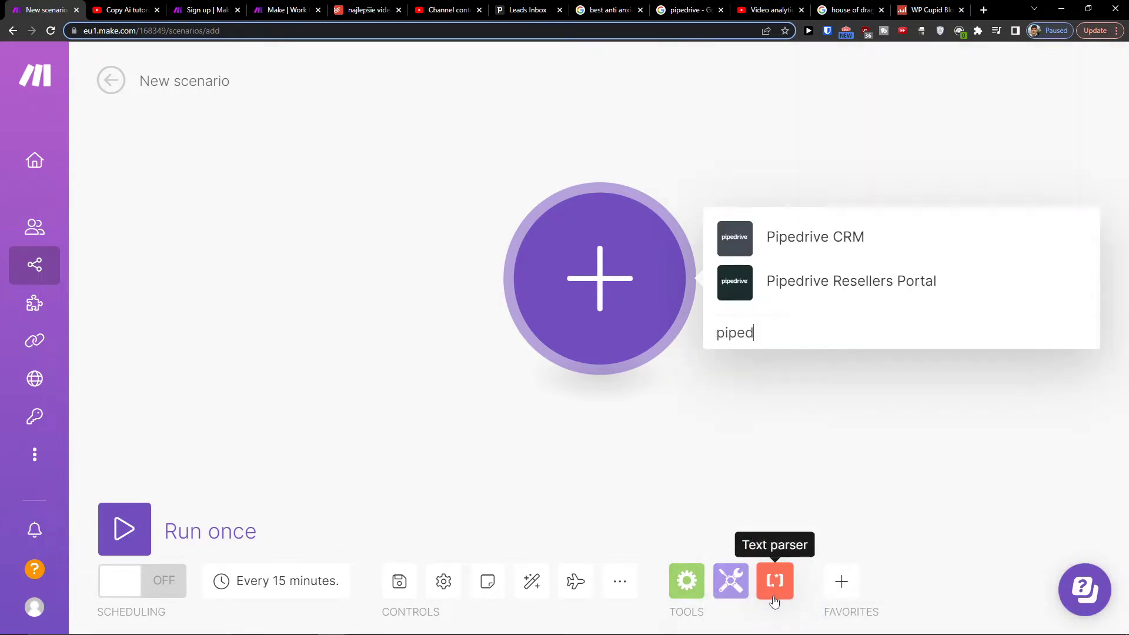
left_click(814, 236)
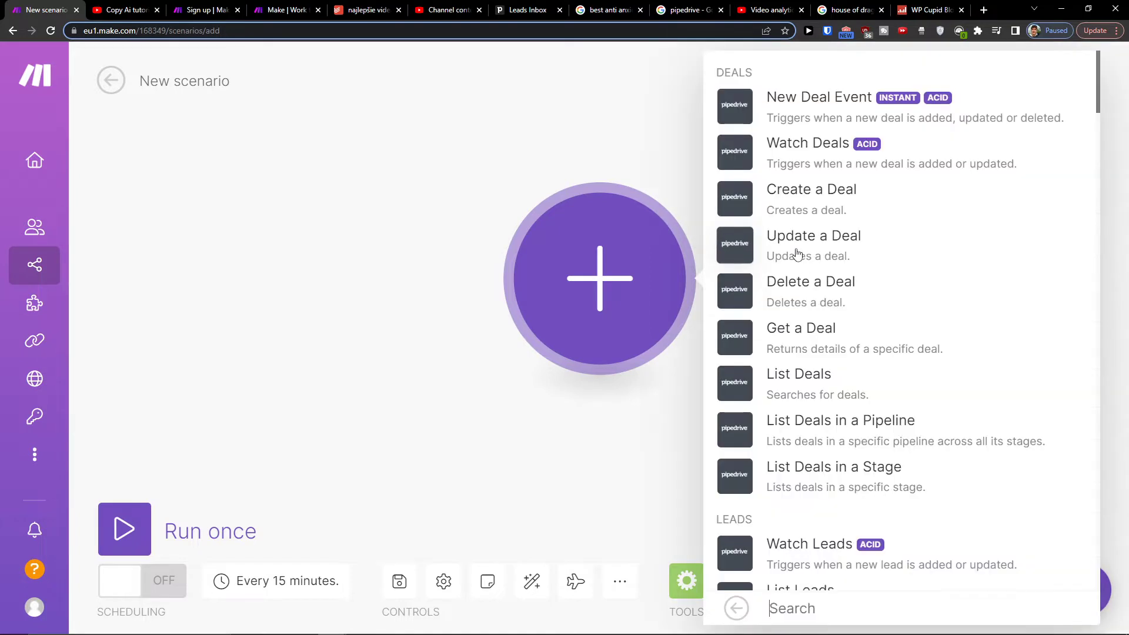
mouse_move(792, 214)
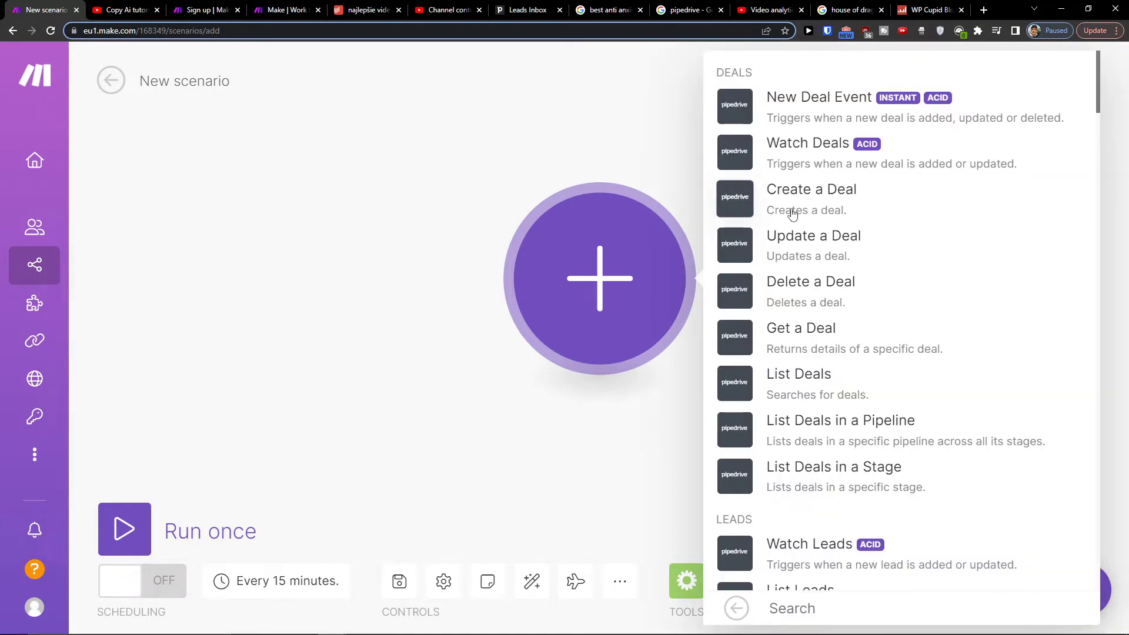
mouse_move(816, 117)
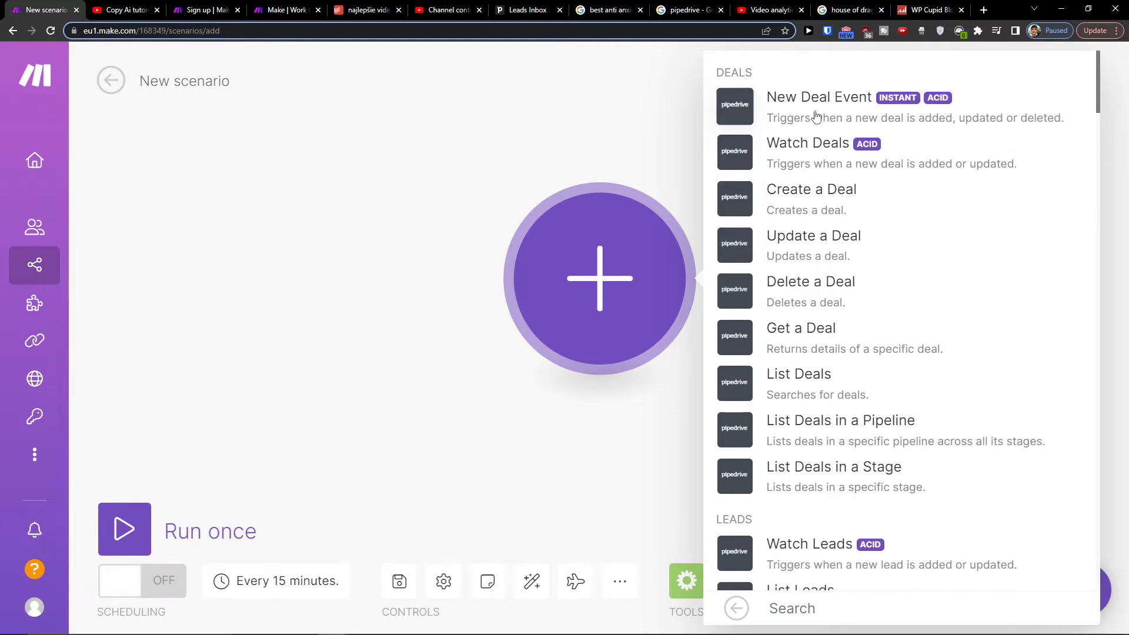
- Browse the Pipedrive CRM trigger and action list for the first module
scroll("down", 3)
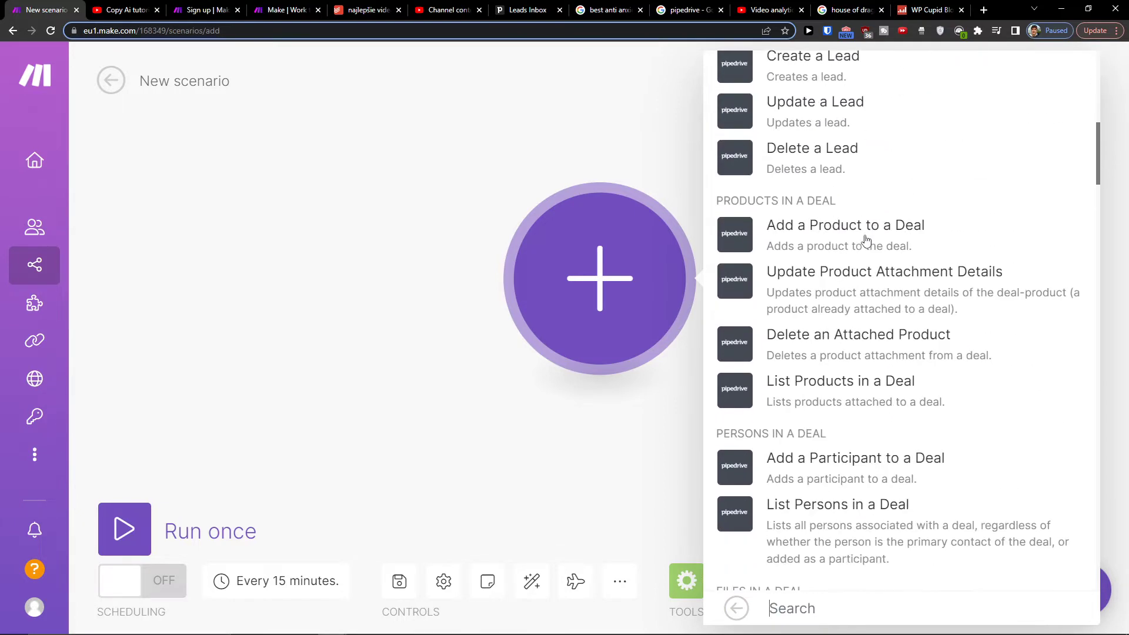
scroll("down", 3)
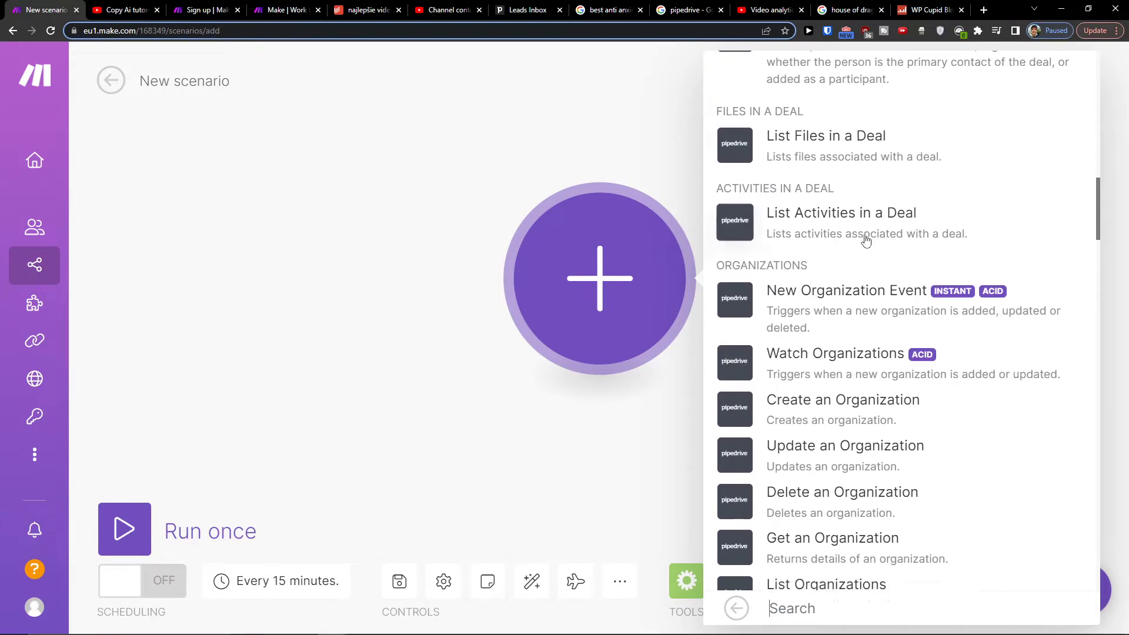
scroll("up", 3)
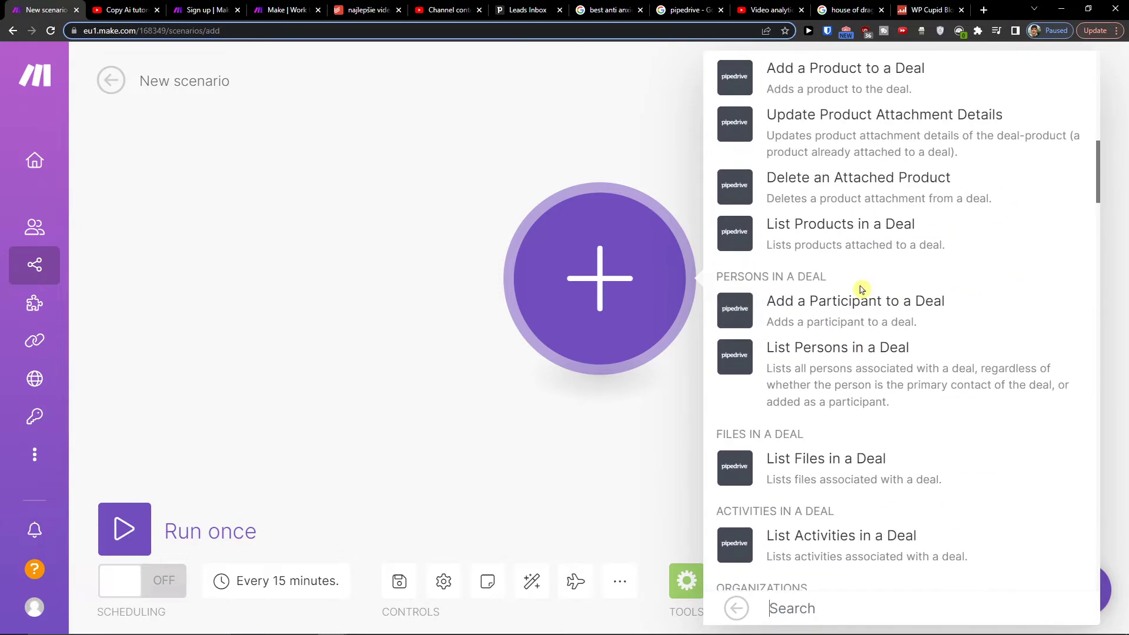
scroll("up", 3)
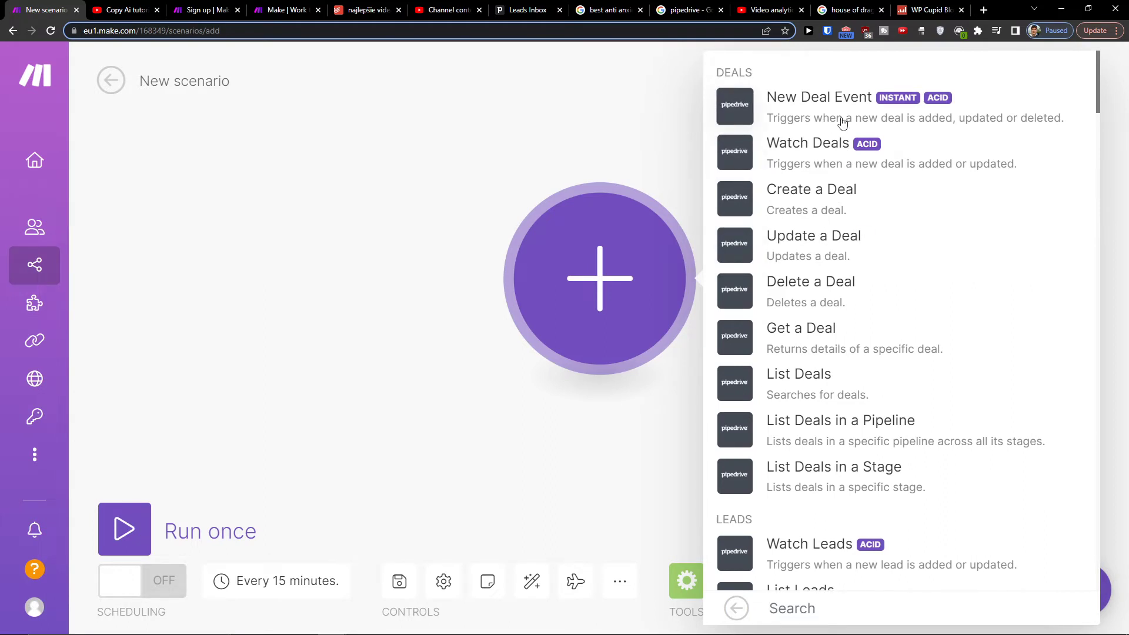
- Add a Pipedrive CRM New Deal Event trigger attached to the My Deal webhook
left_click(820, 98)
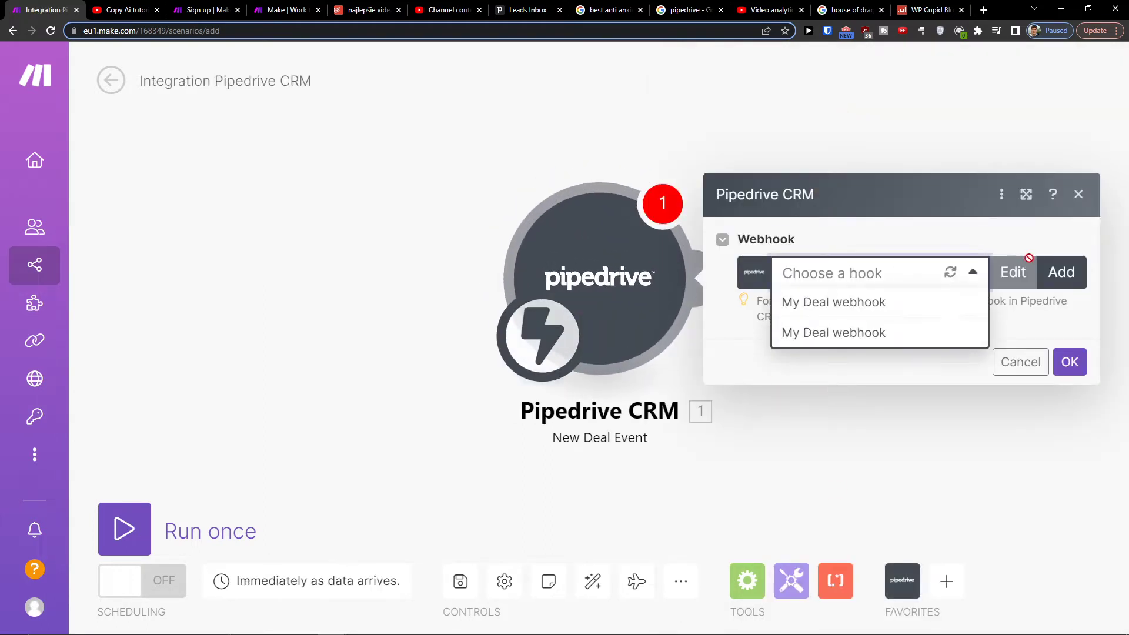
left_click(832, 302)
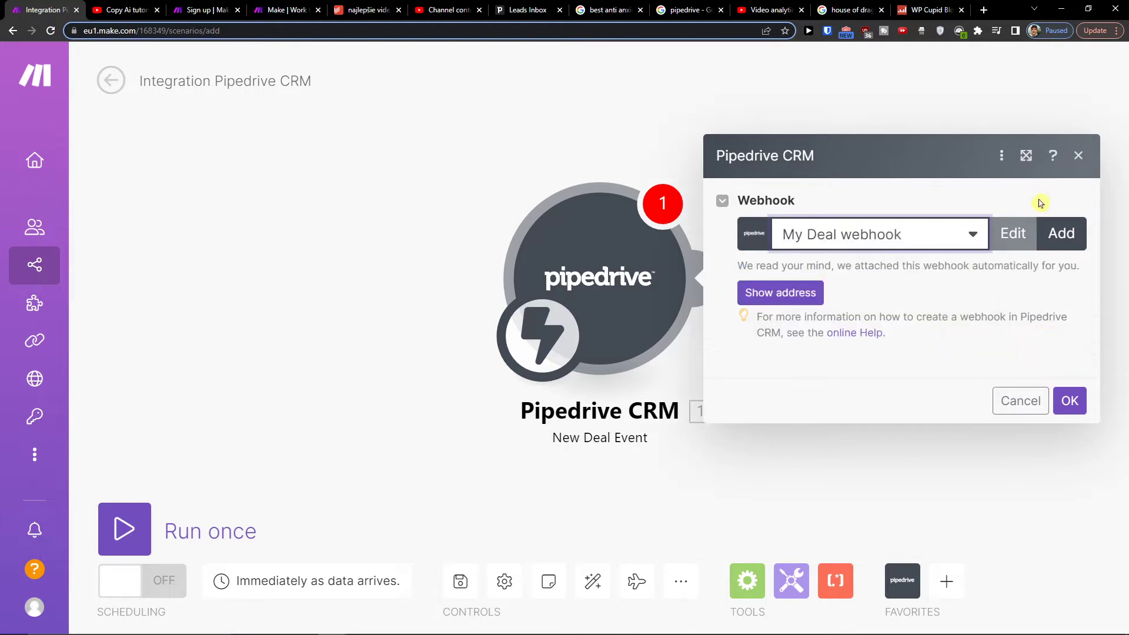
left_click(1069, 400)
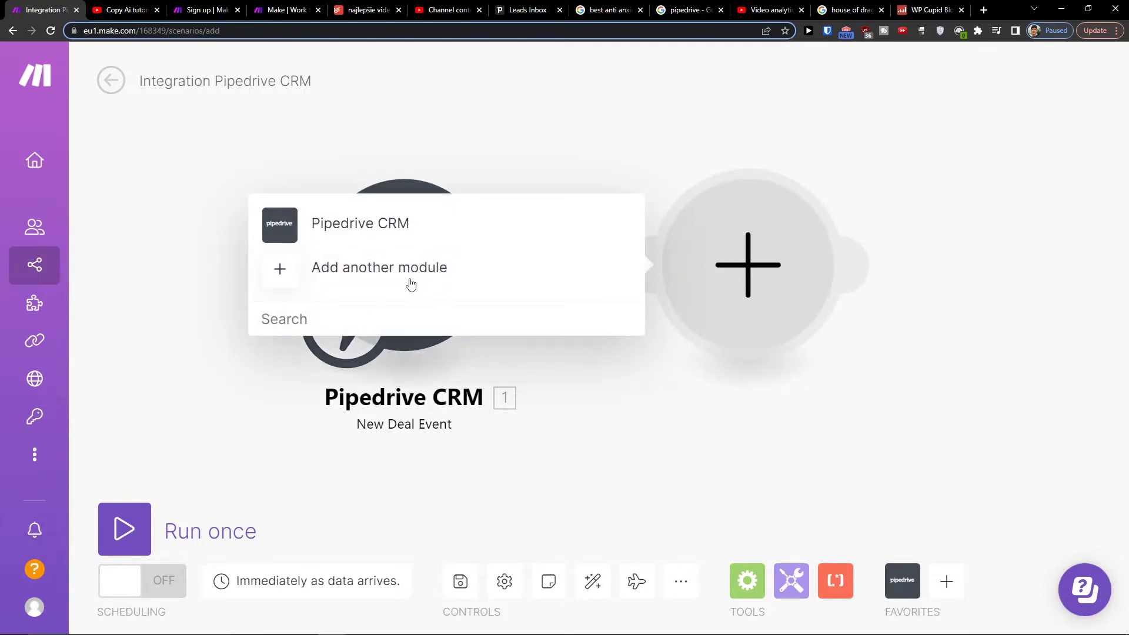
- Add Google Sheets as the module following the Pipedrive trigger
type("google")
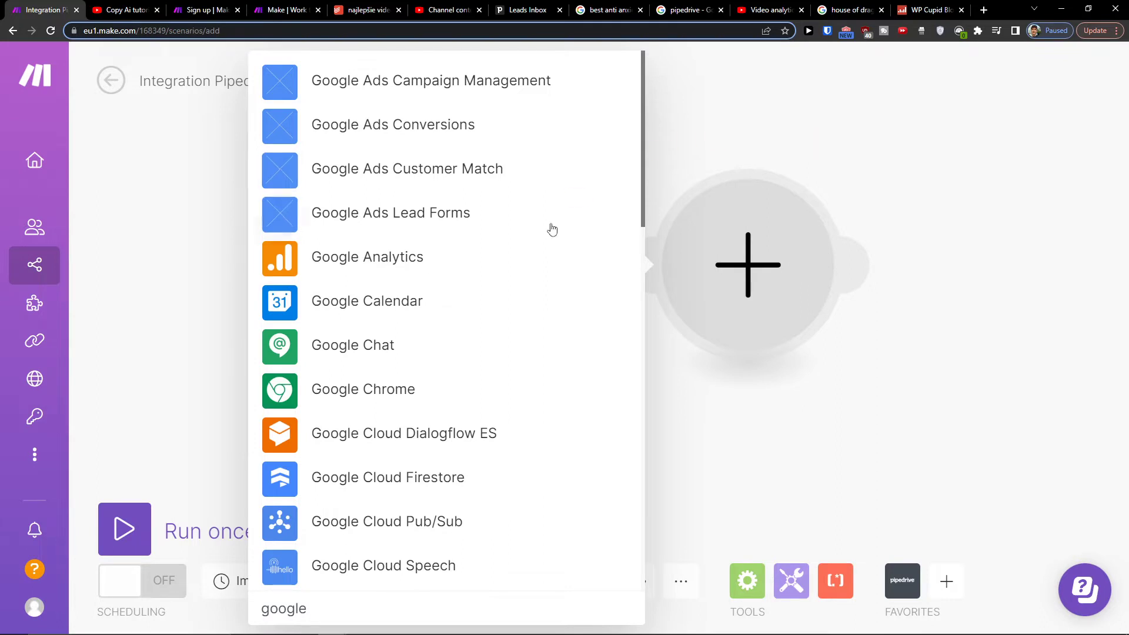
scroll("down", 3)
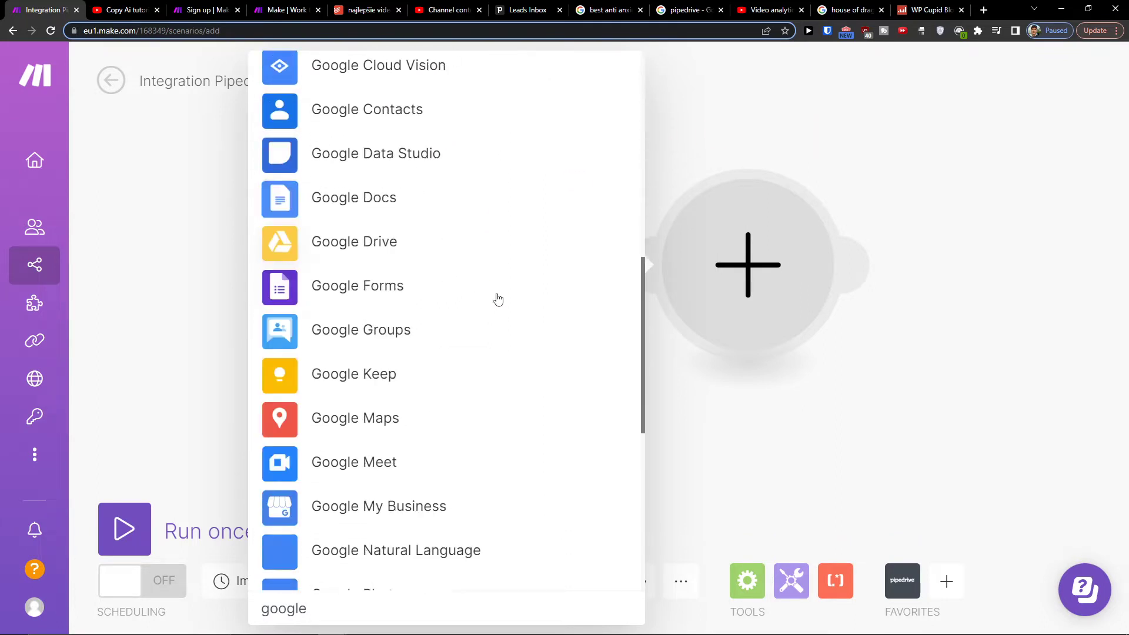
scroll("down", 3)
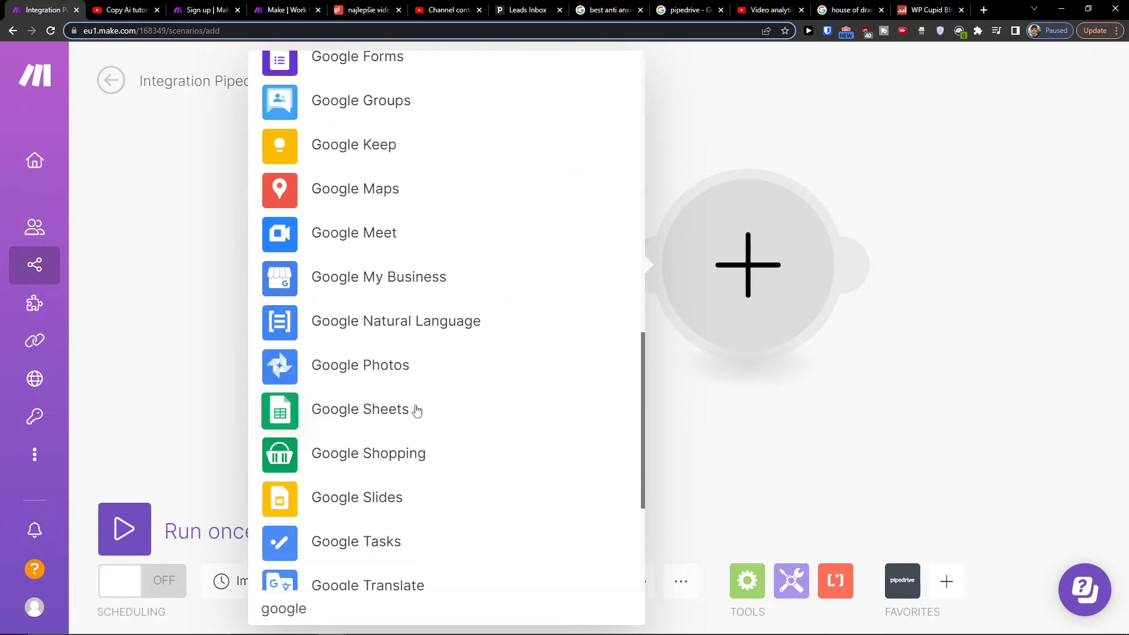
left_click(360, 409)
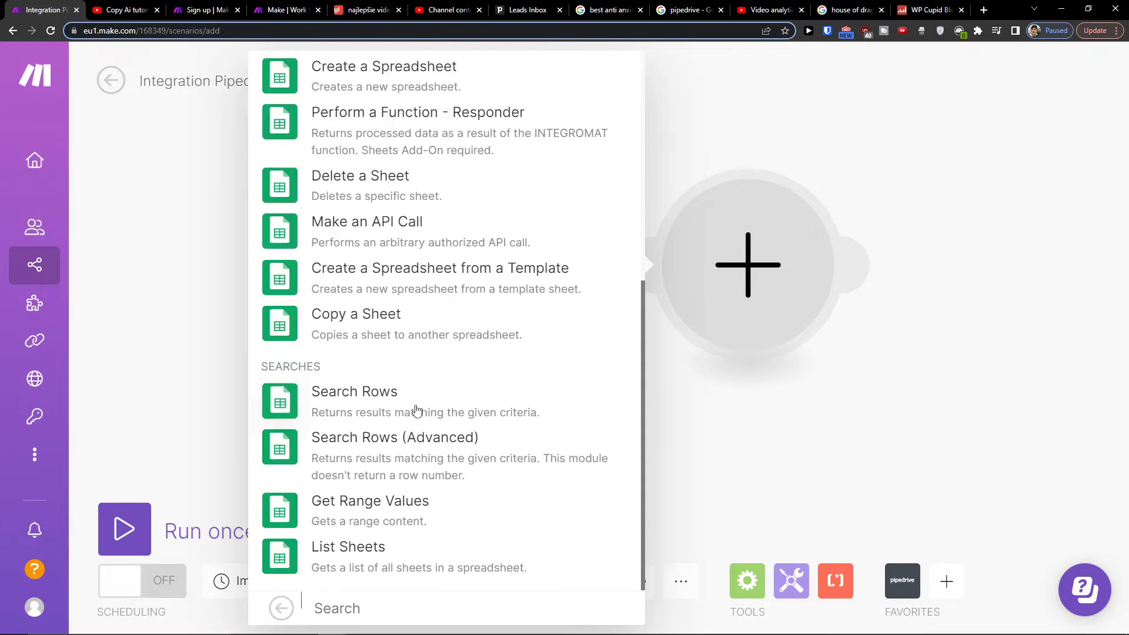
scroll("up", 3)
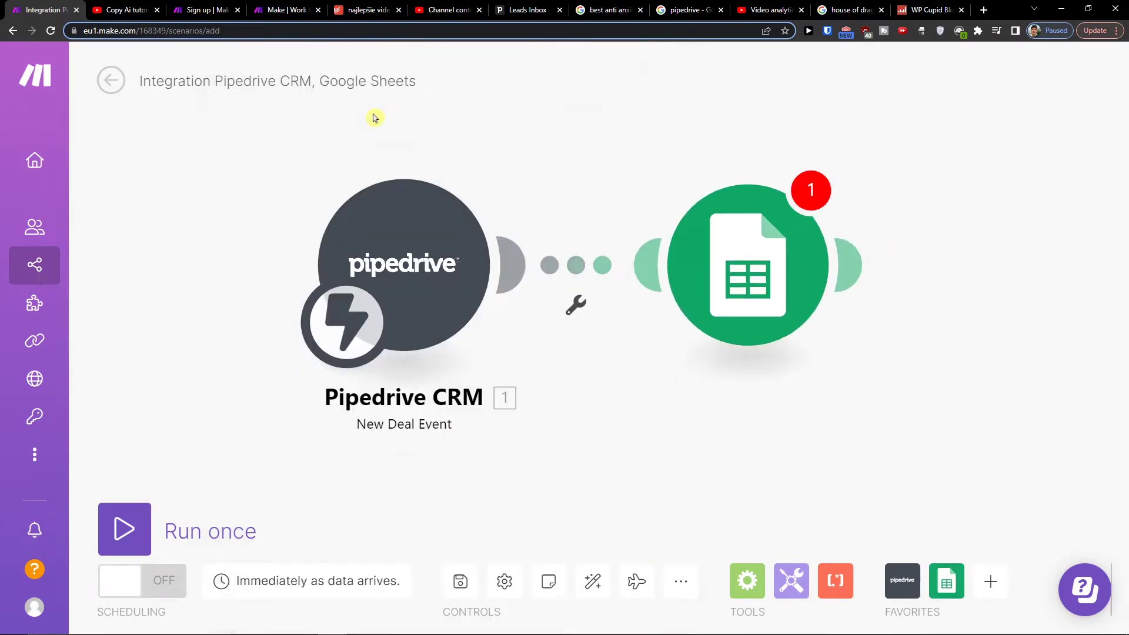
- Point the Add a Row module at Contact Information (Responses), sheet Form Responses 1, and start on the Timestamp column
left_click(749, 262)
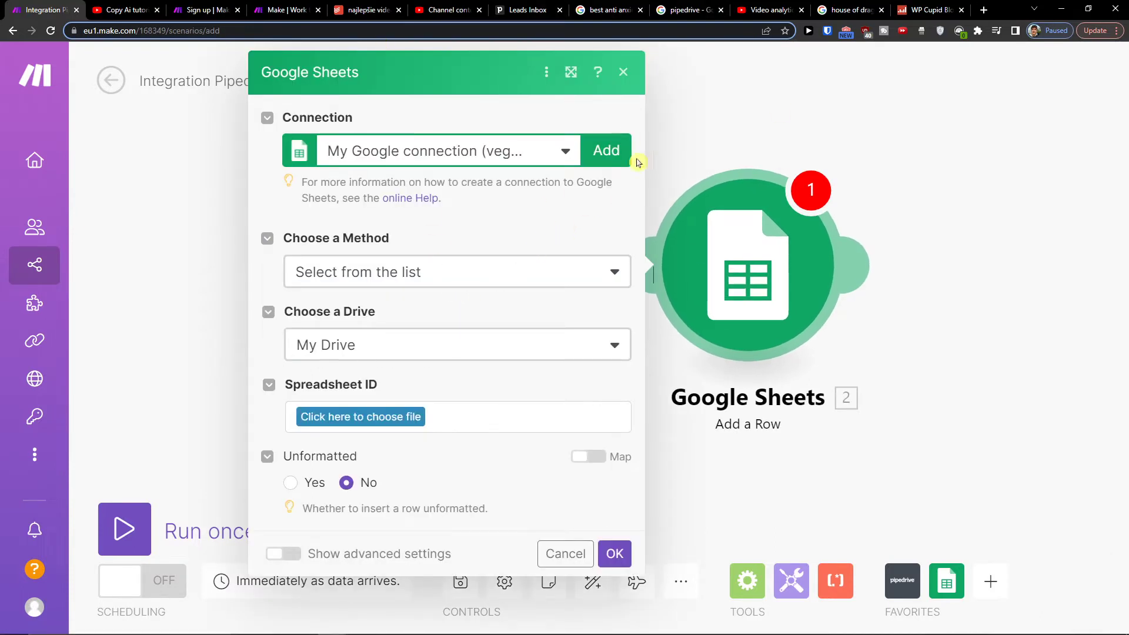
left_click(456, 272)
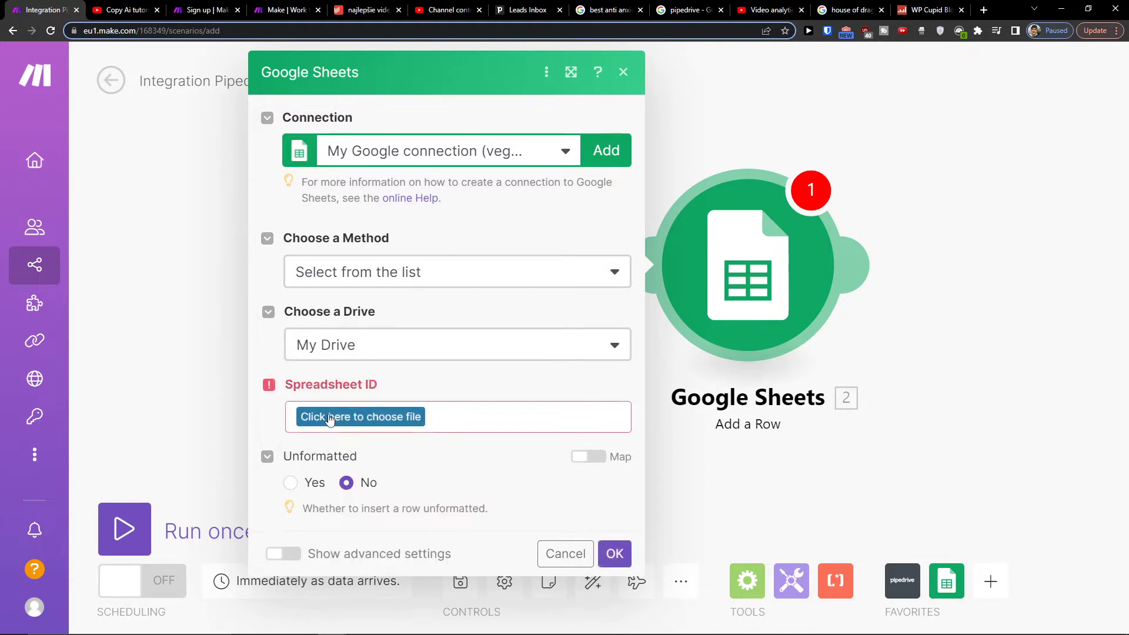
left_click(360, 416)
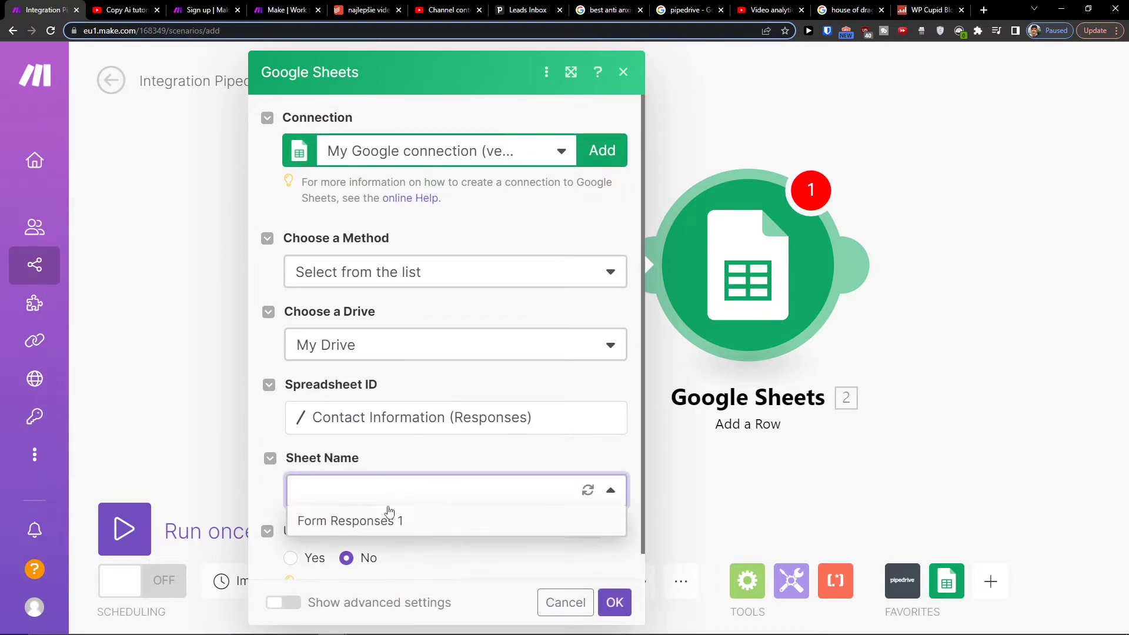
left_click(351, 521)
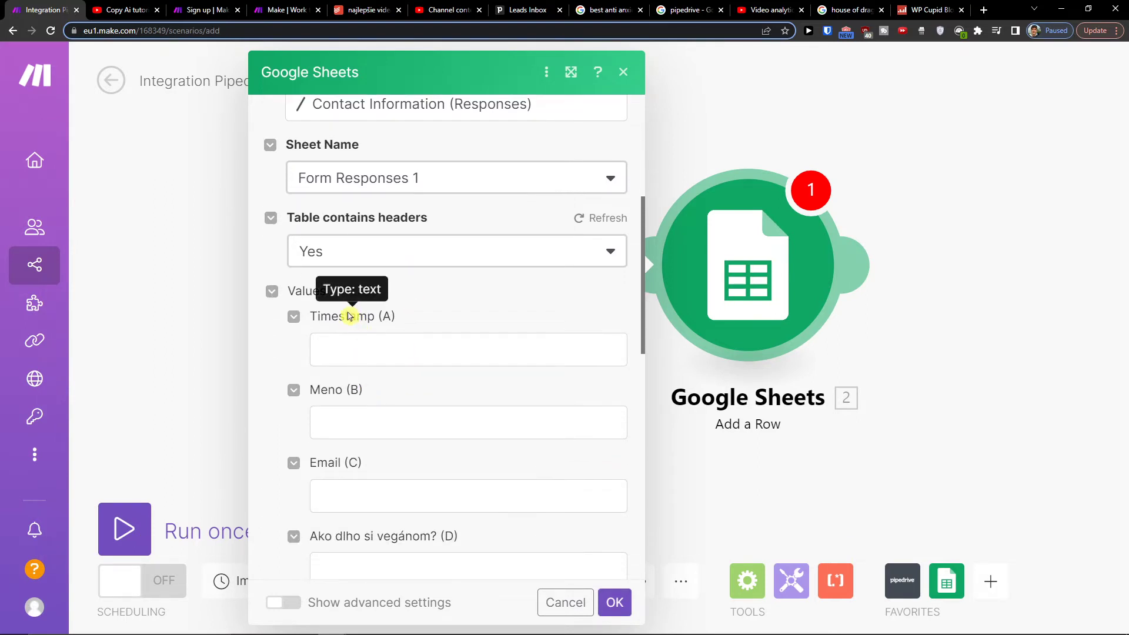
scroll("down", 3)
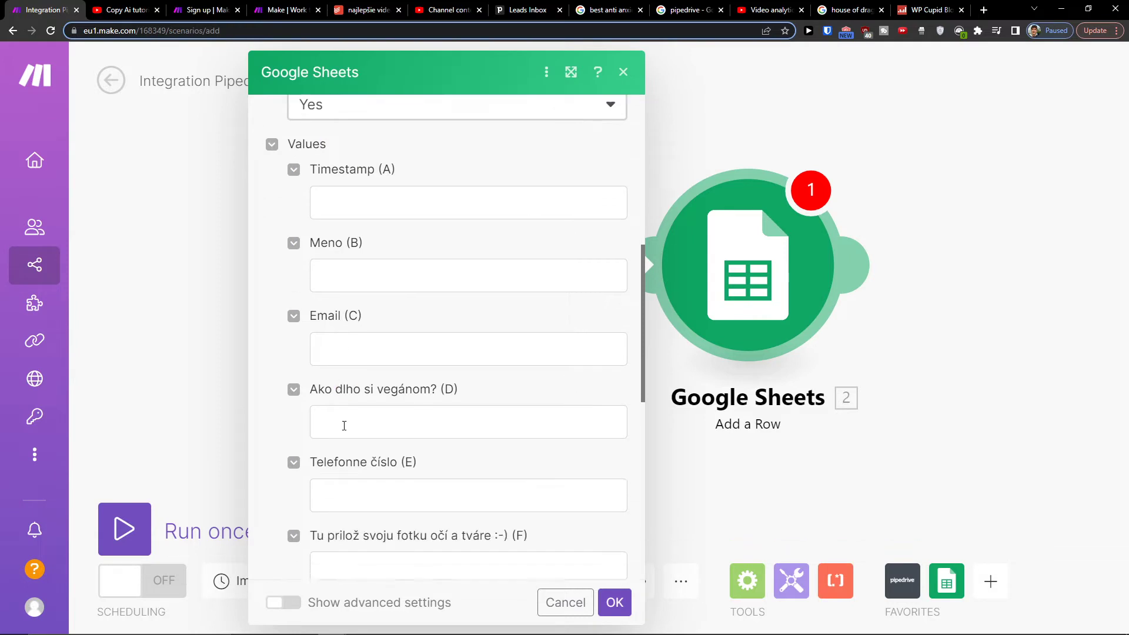
left_click(468, 202)
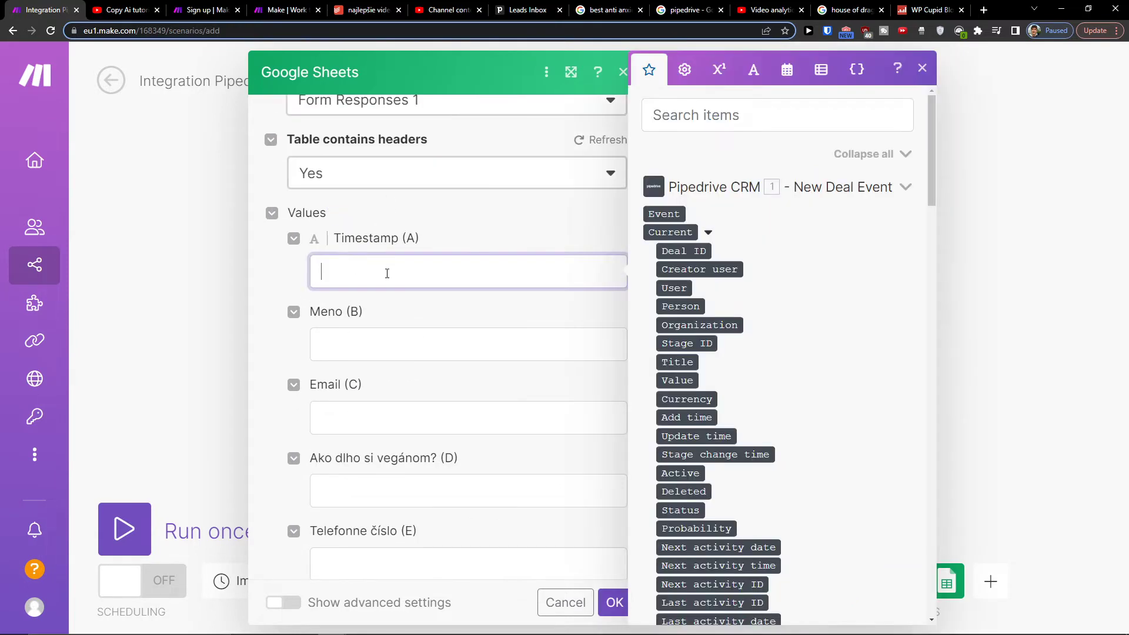
- Scroll the mapping panel, after which the scenario tab crashes with an out-of-memory error
scroll("up", 3)
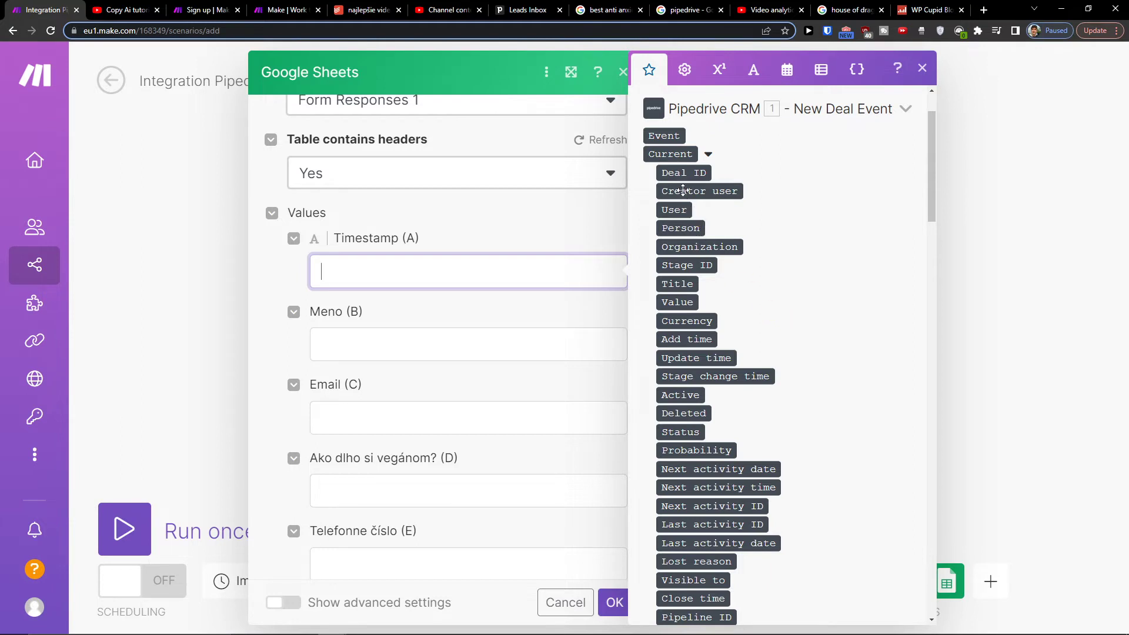
mouse_move(683, 173)
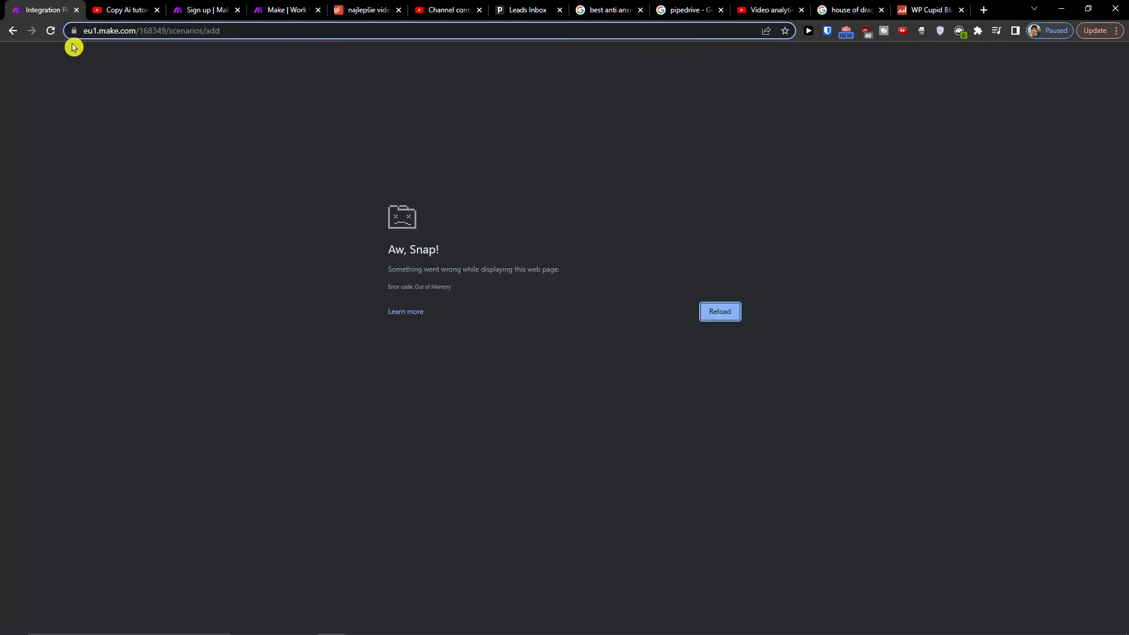
- Reload the crashed scenario, re-add the Pipedrive CRM trigger and start a second module
left_click(718, 311)
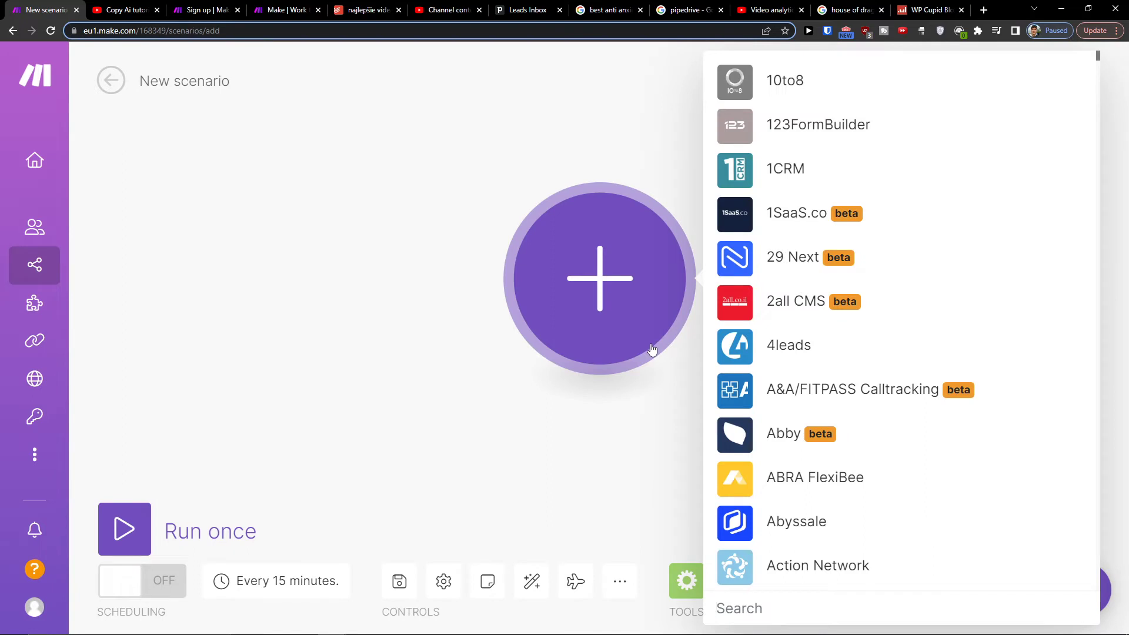
type("pipedr")
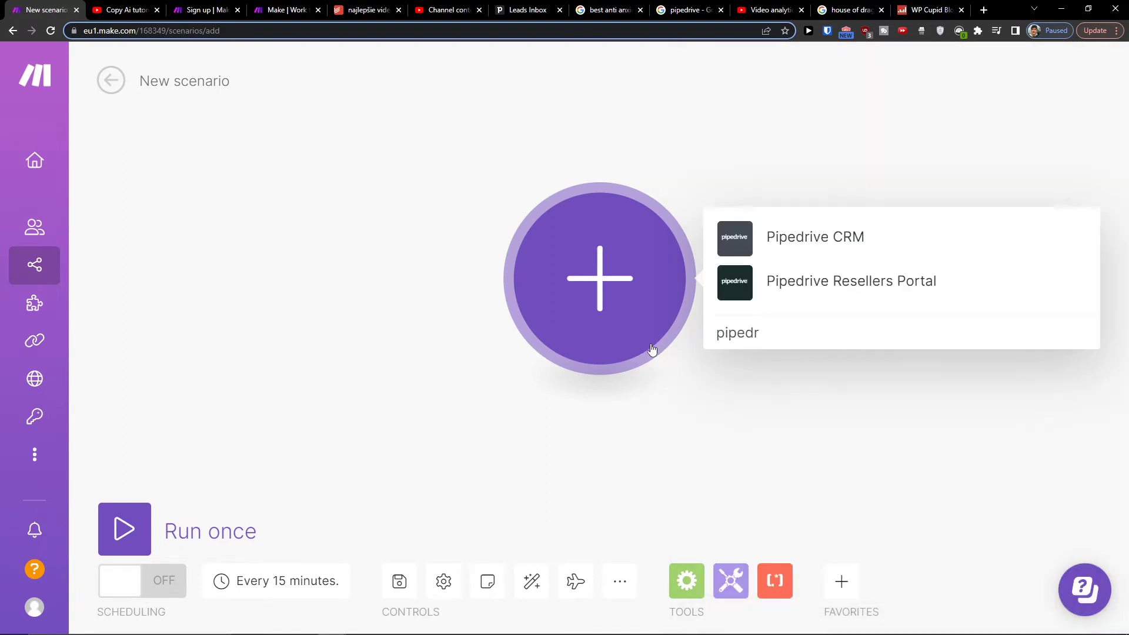
left_click(814, 237)
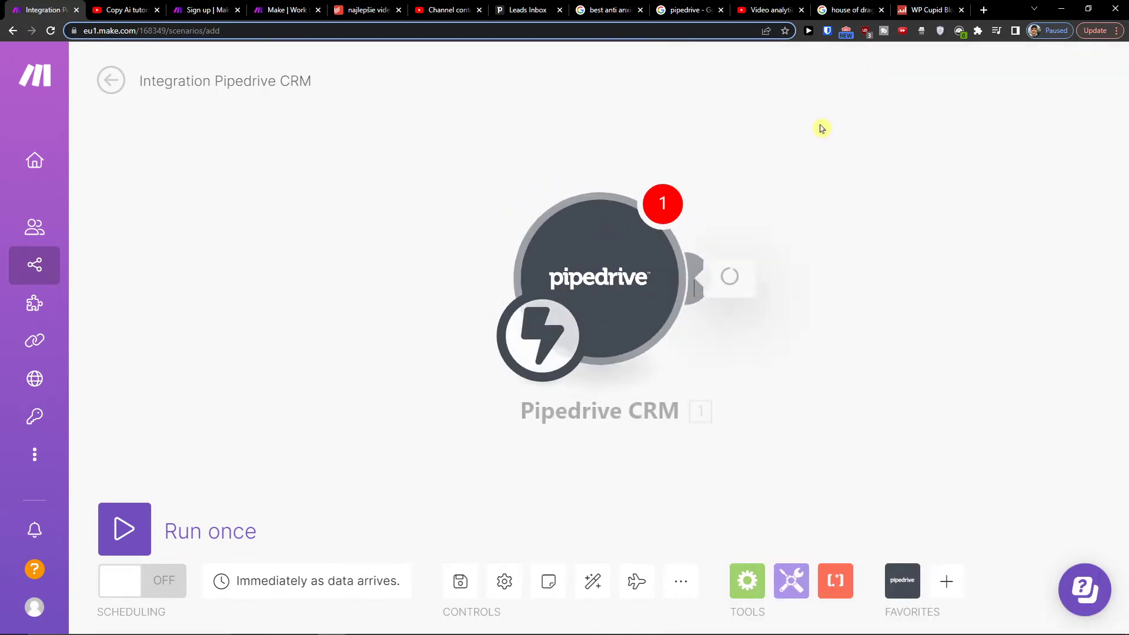
left_click(729, 276)
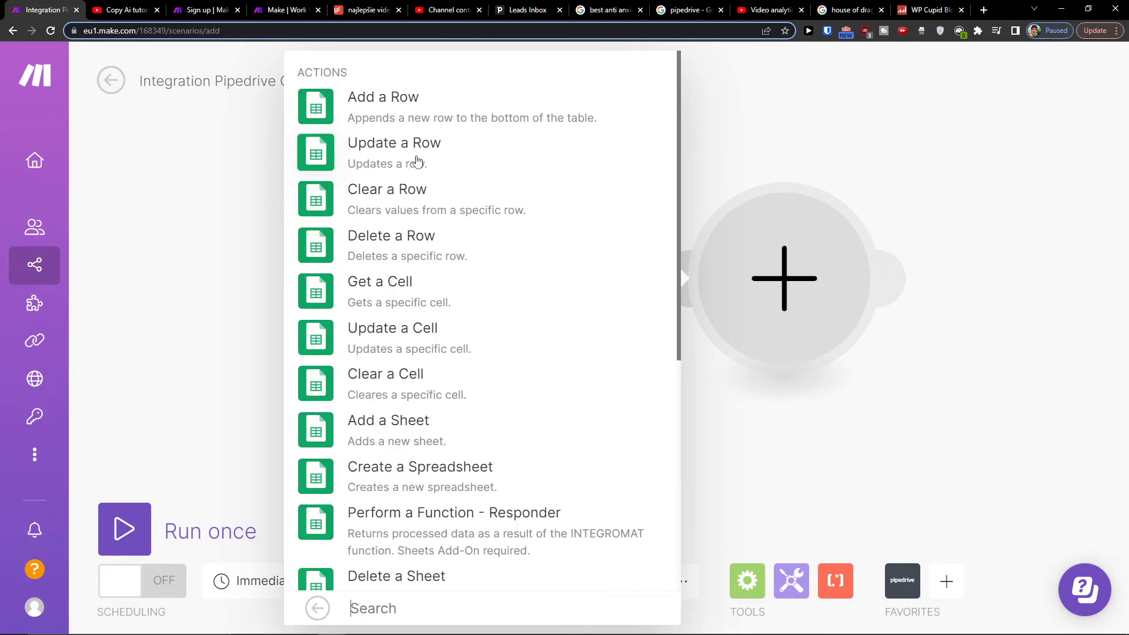
- Configure Google Sheets Add a Row to write to Form Responses 1 in Contact Information (Responses) and confirm
left_click(383, 97)
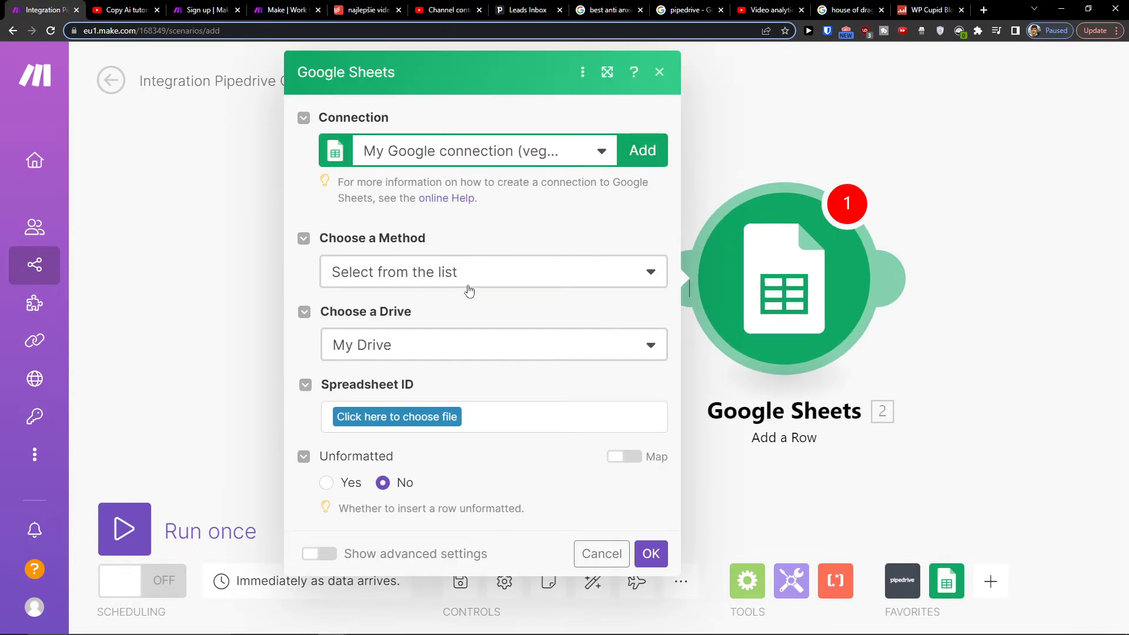
mouse_move(531, 446)
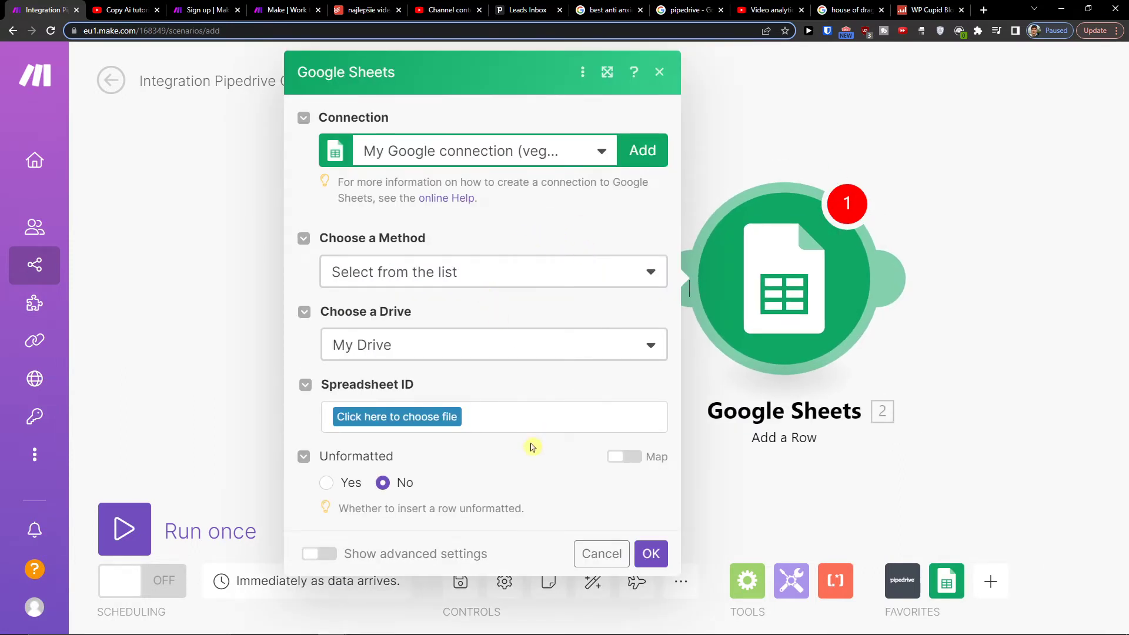
left_click(396, 417)
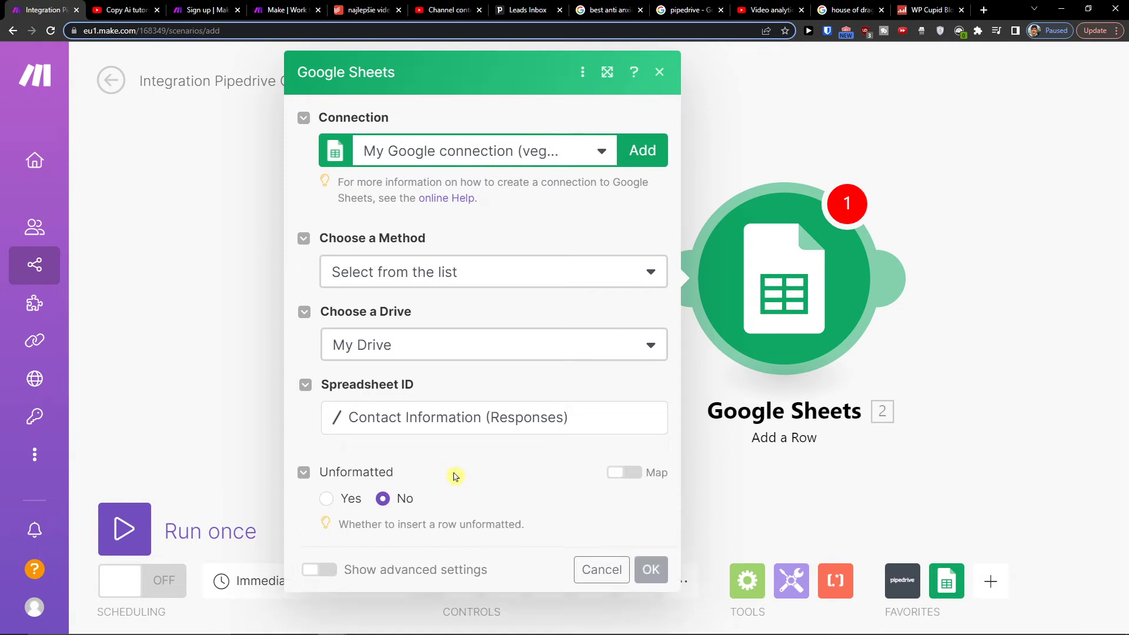
scroll("down", 3)
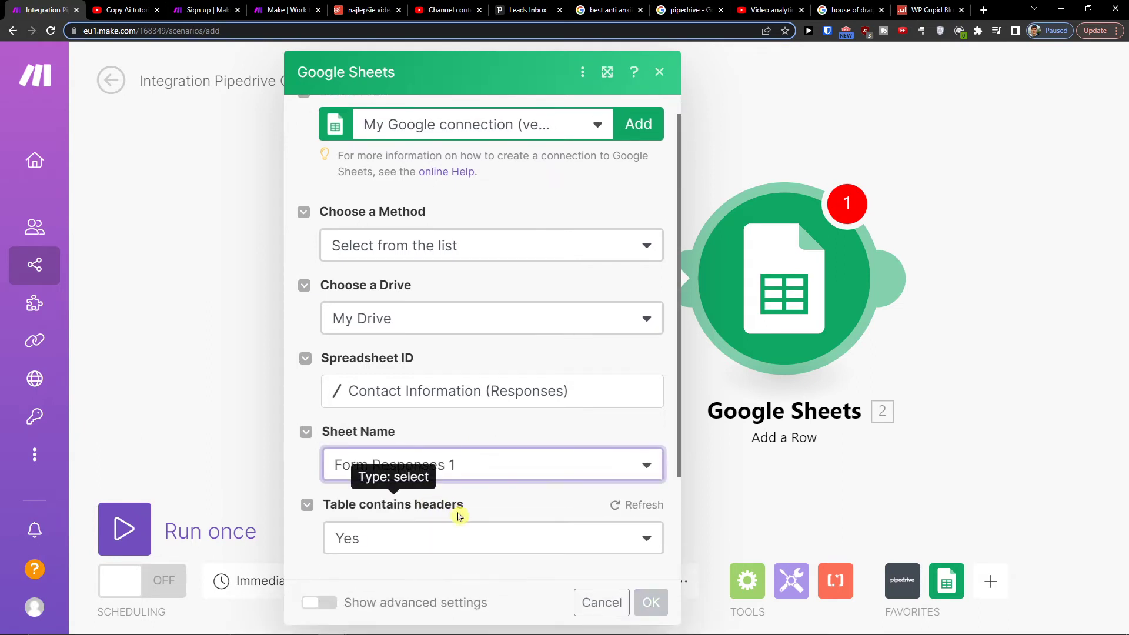
scroll("down", 3)
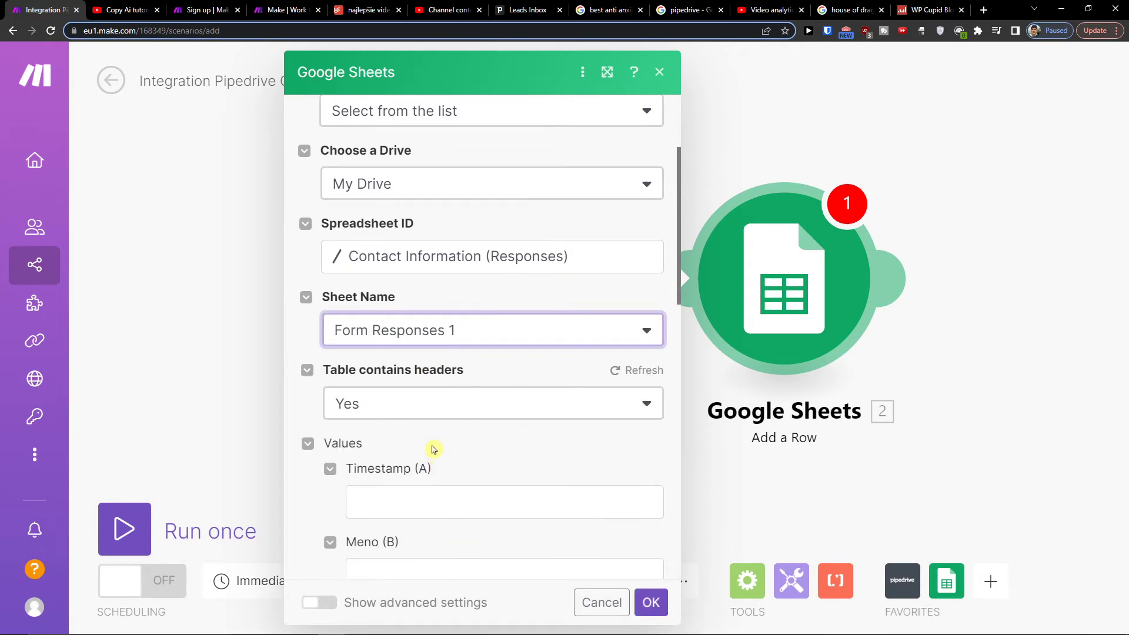
left_click(505, 503)
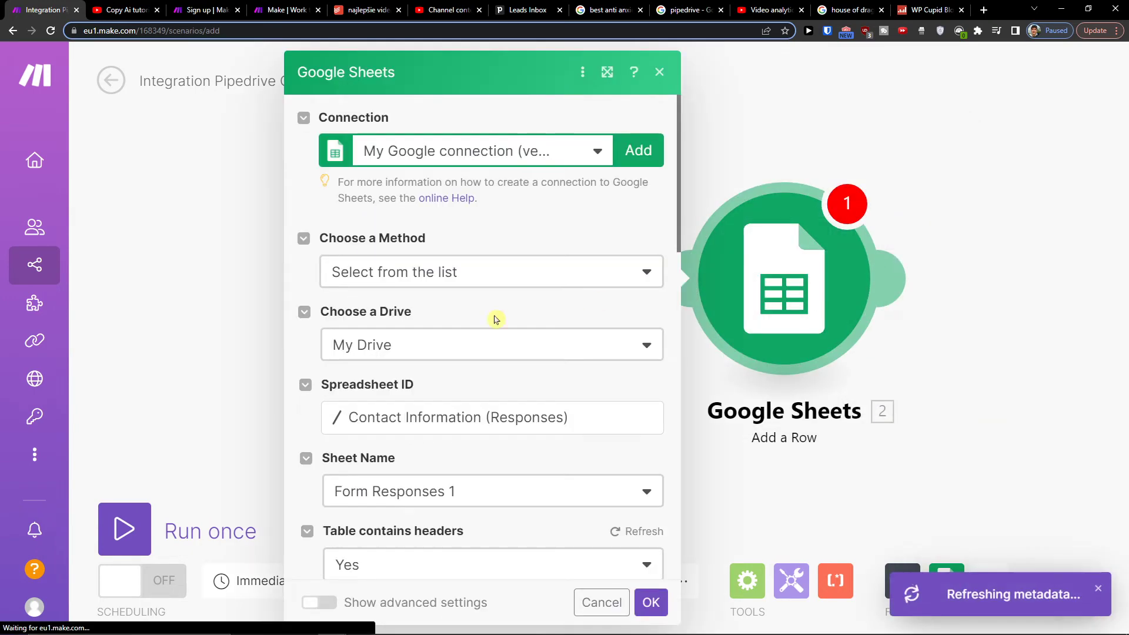
left_click(505, 350)
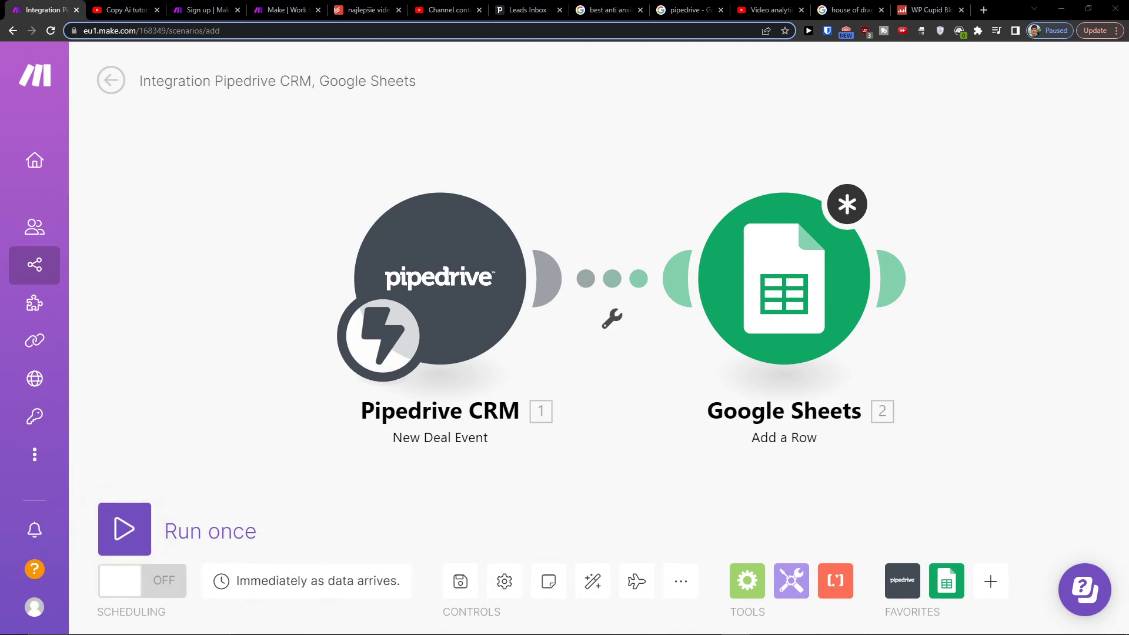
mouse_move(463, 87)
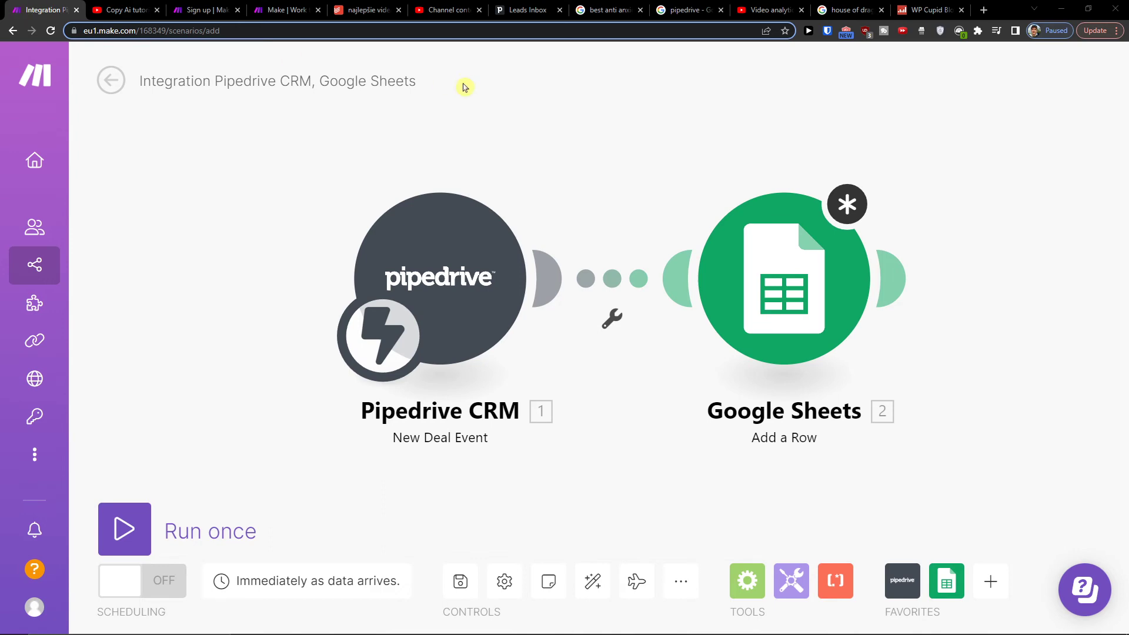
mouse_move(993, 12)
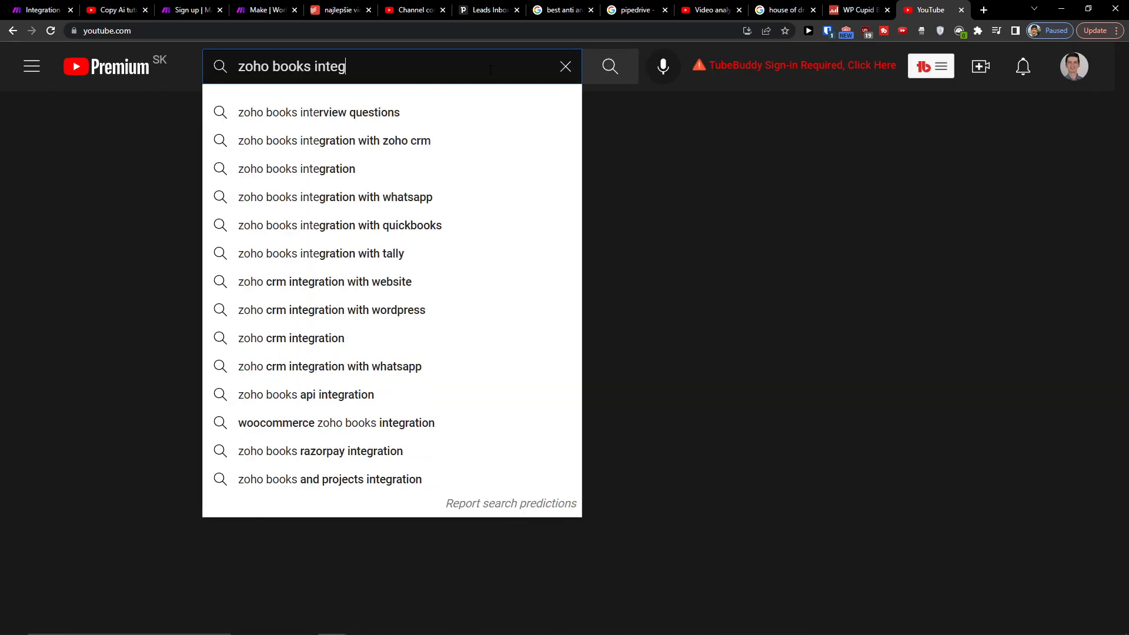
- Search YouTube for 'zoho crm integration with wordpress' and browse the results
type("ration with")
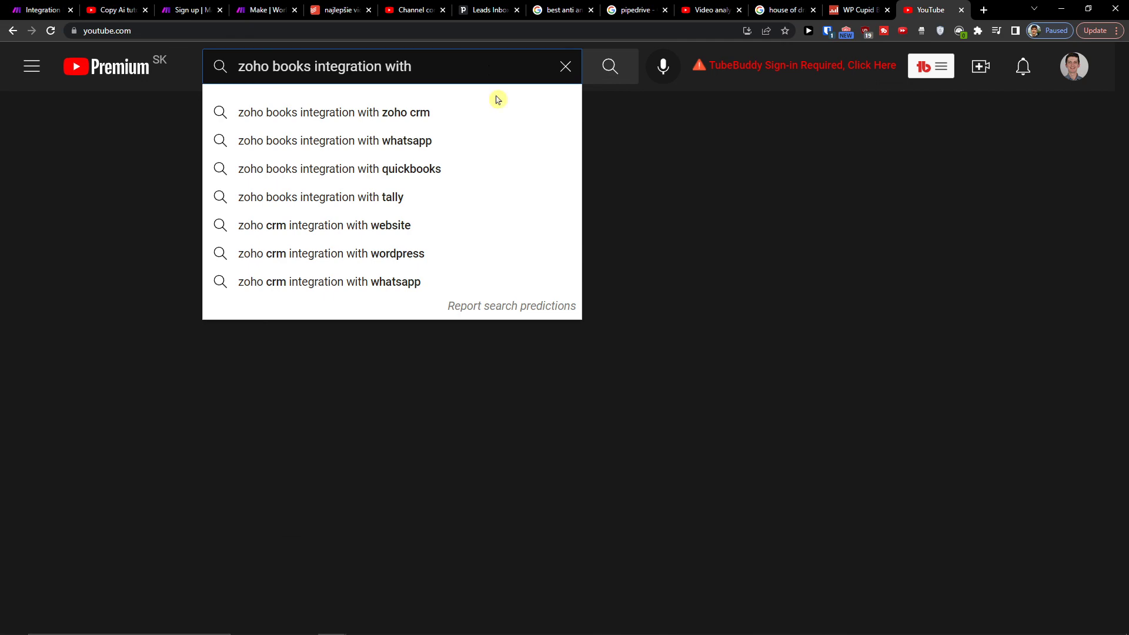
left_click(339, 169)
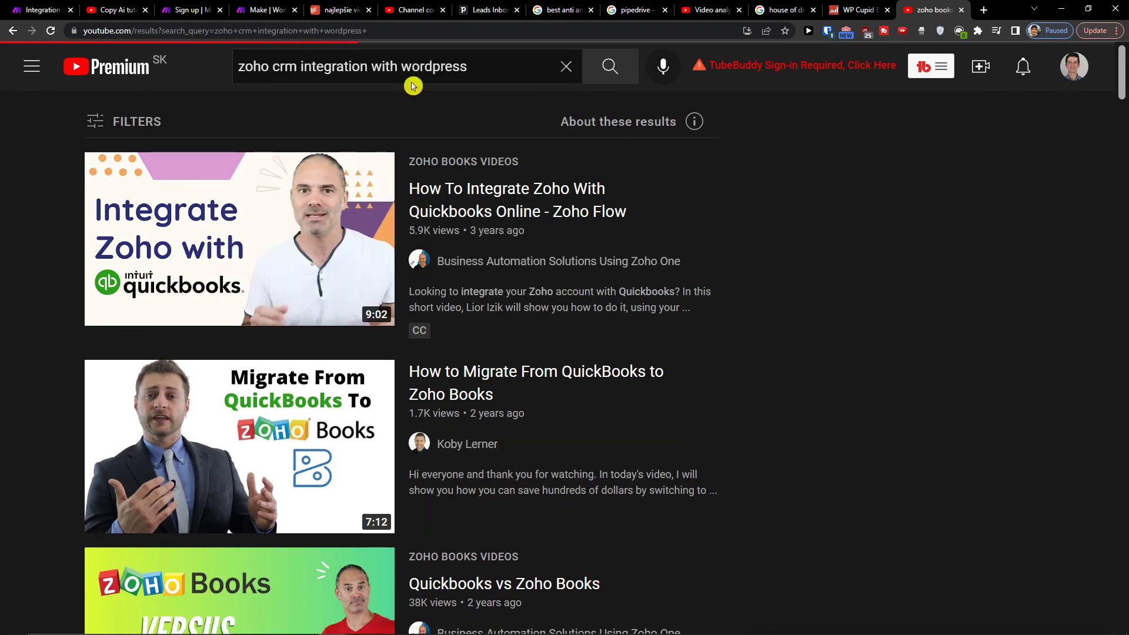
scroll("down", 3)
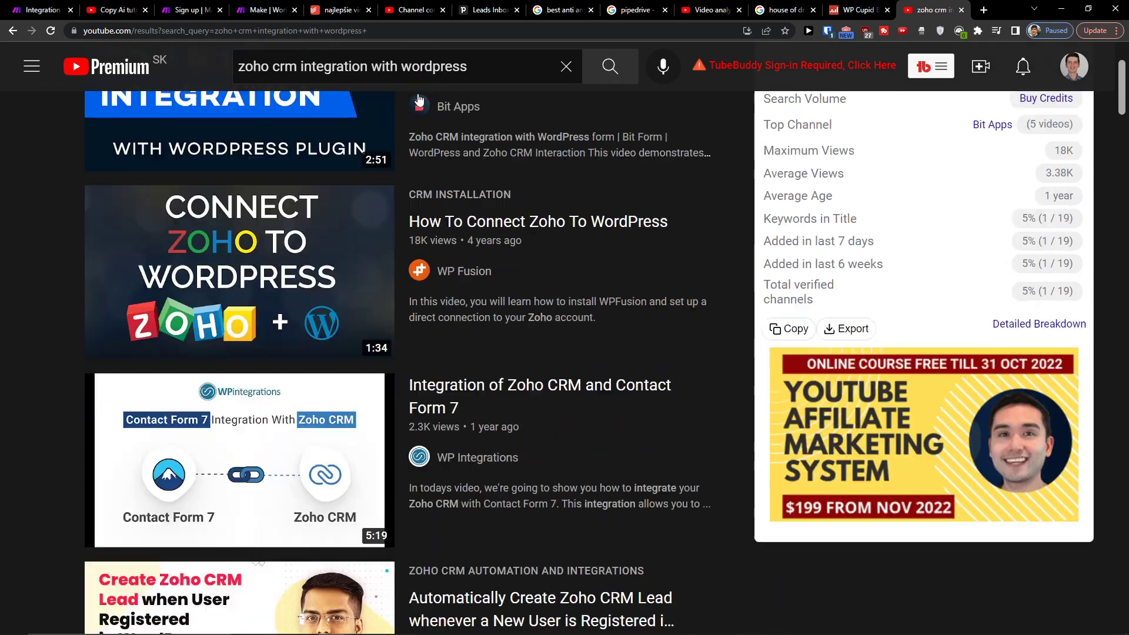
scroll("up", 3)
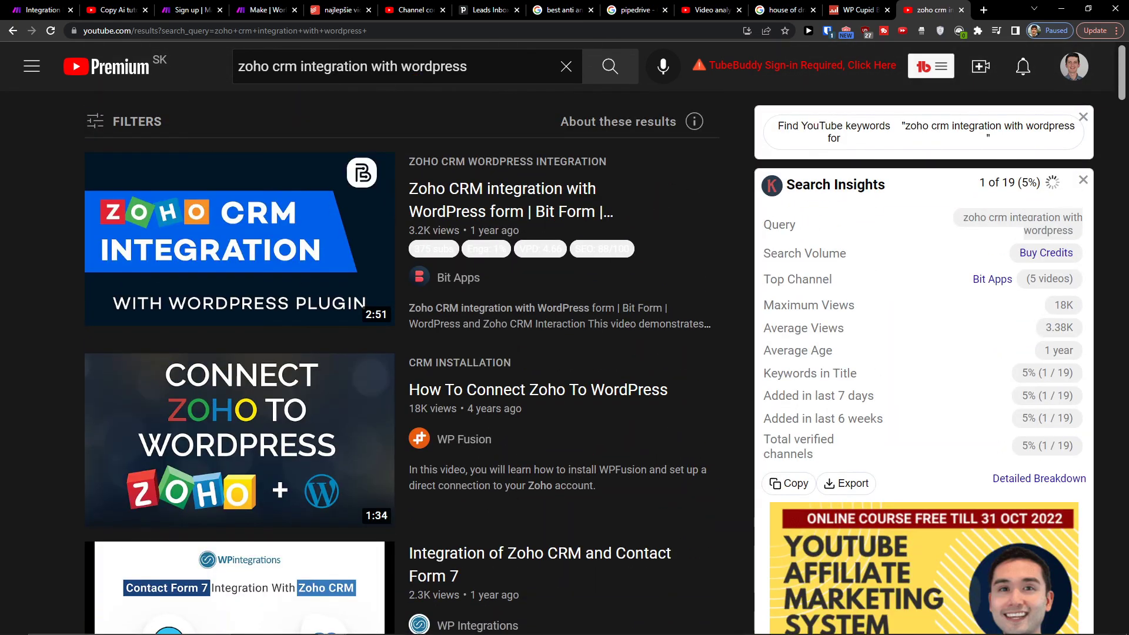